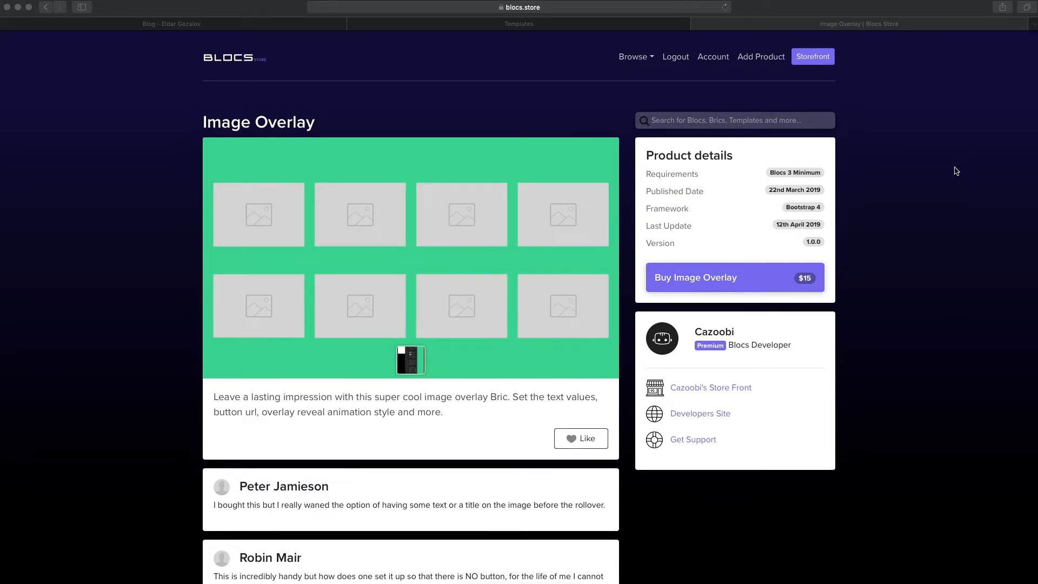
{"action": "mouse_move", "coordinate": [360, 214]}
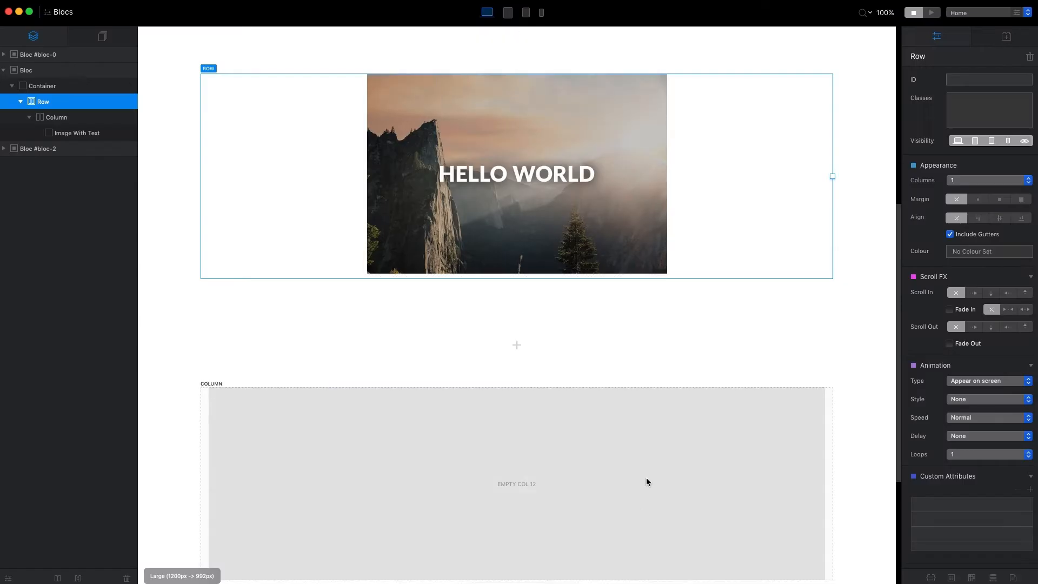
{"action": "mouse_move", "coordinate": [617, 504]}
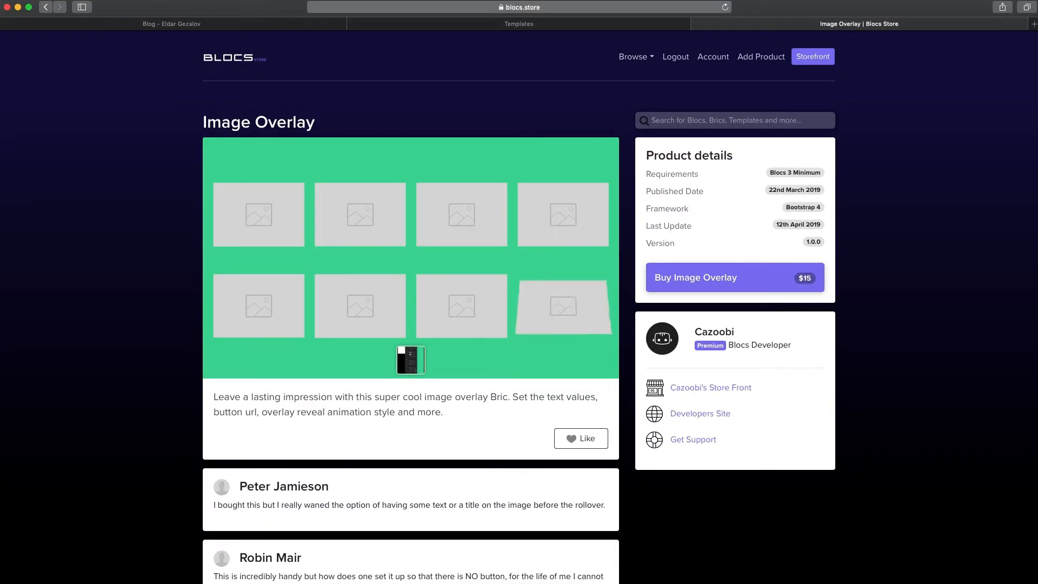
{"action": "mouse_move", "coordinate": [360, 214]}
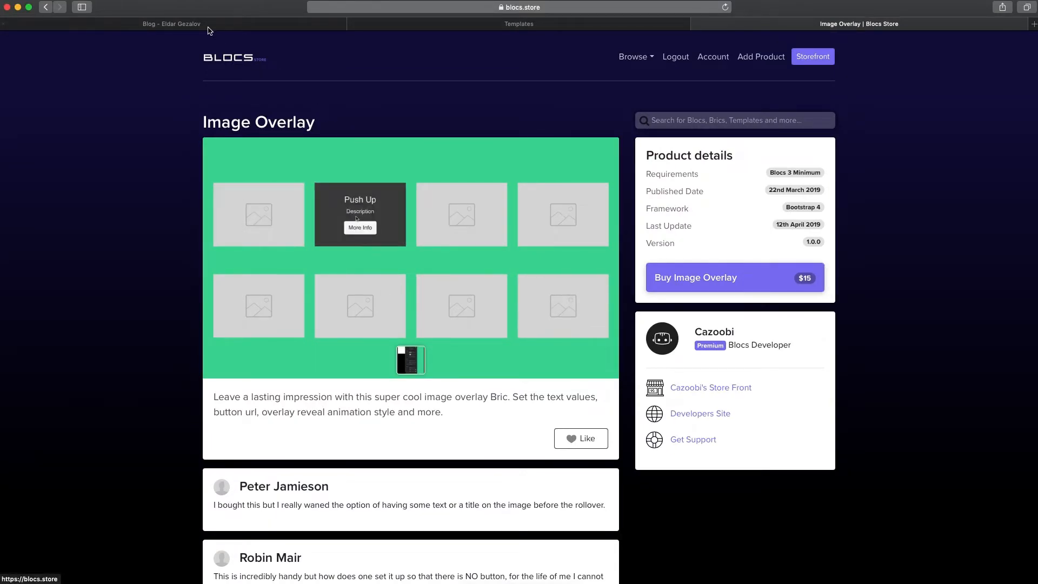
Switch to the eldargezalov.com blog tab and scroll through its latest Blocs posts.
{"action": "left_click", "coordinate": [171, 23]}
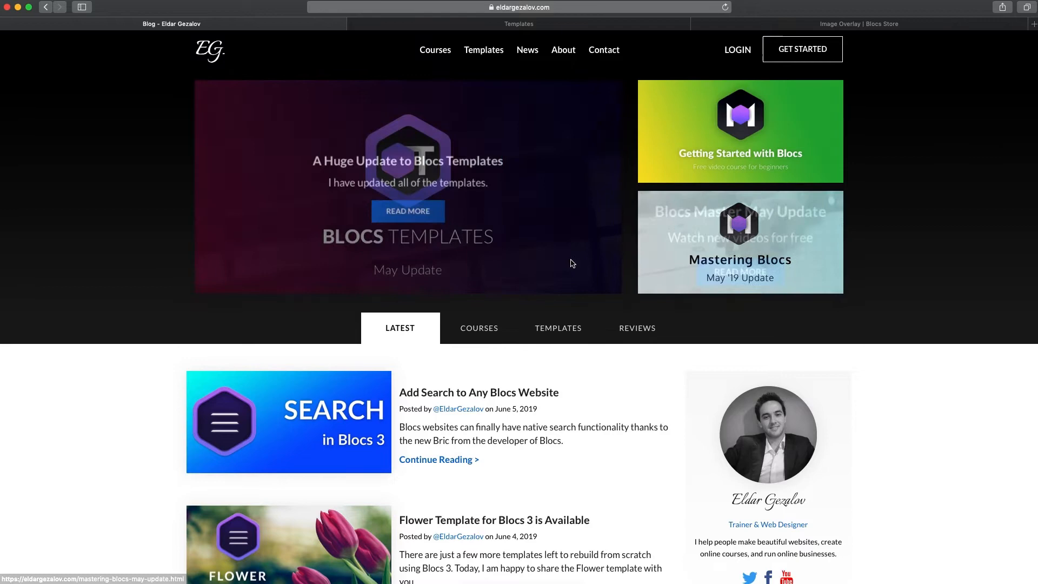
{"action": "scroll", "scroll_direction": "down", "scroll_amount": 3}
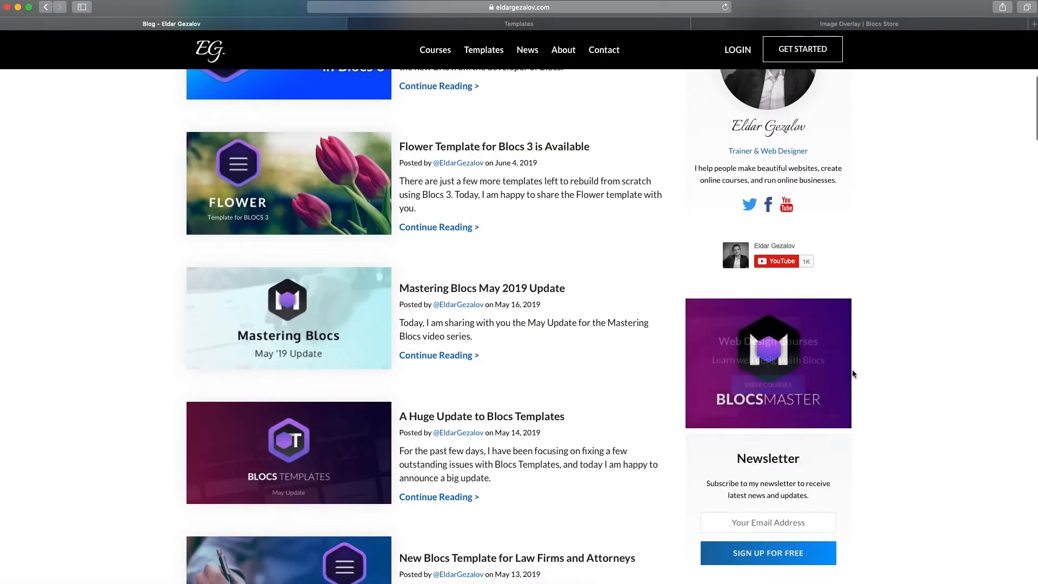
{"action": "scroll", "scroll_direction": "down", "scroll_amount": 3}
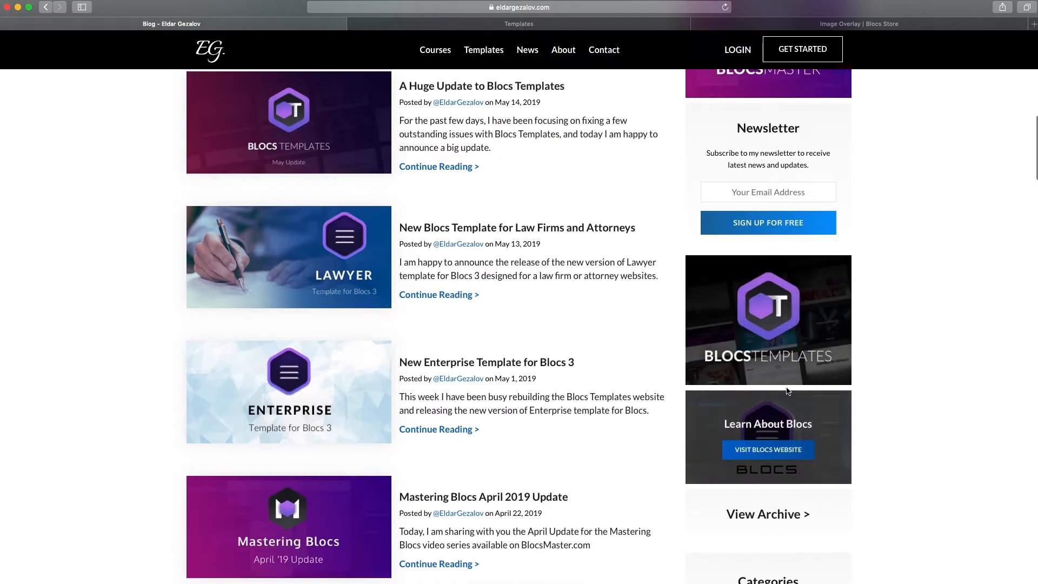
{"action": "mouse_move", "coordinate": [759, 341]}
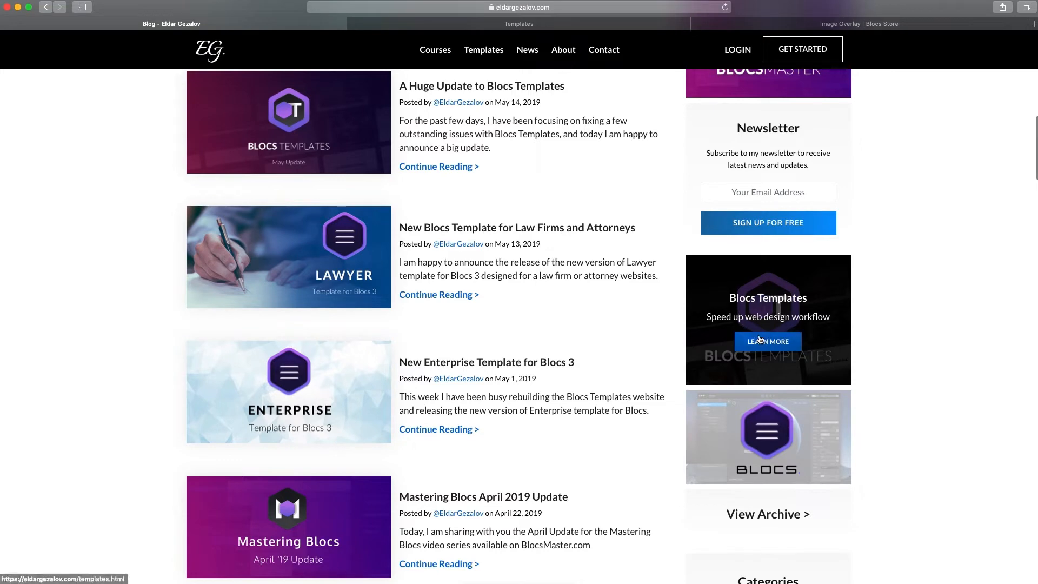
{"action": "mouse_move", "coordinate": [764, 324]}
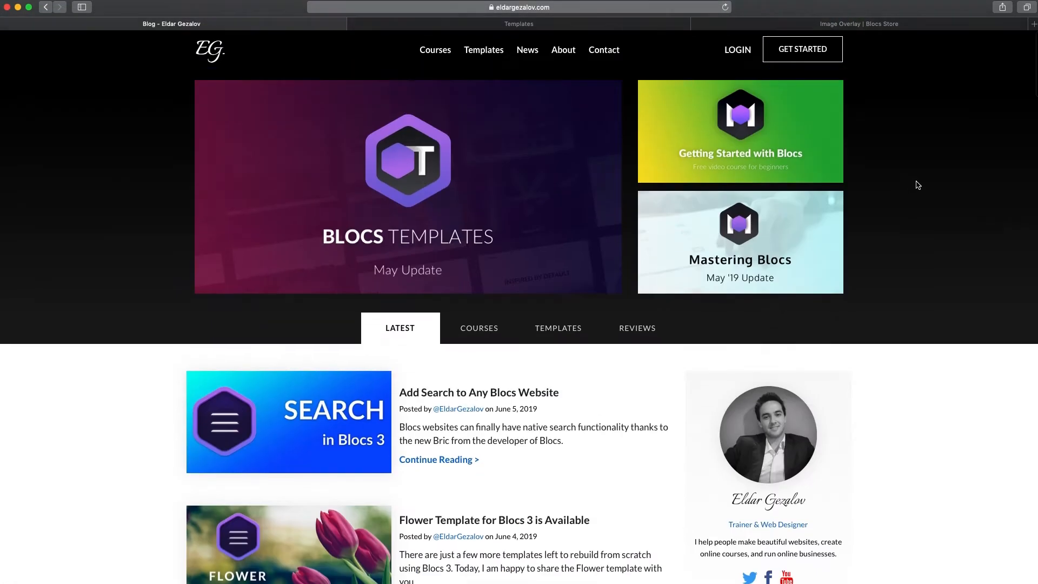
{"action": "mouse_move", "coordinate": [759, 280]}
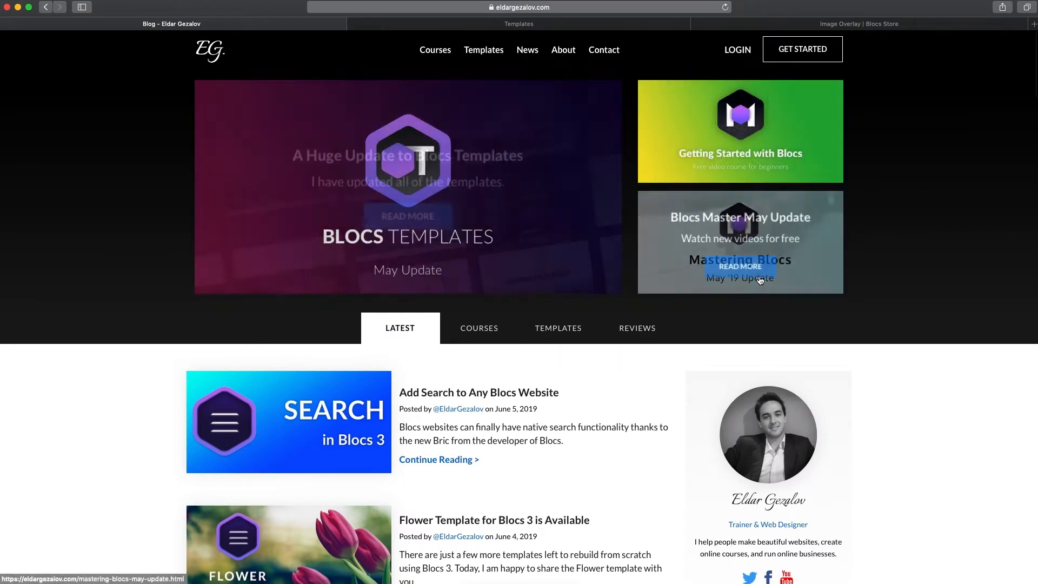
{"action": "mouse_move", "coordinate": [921, 123]}
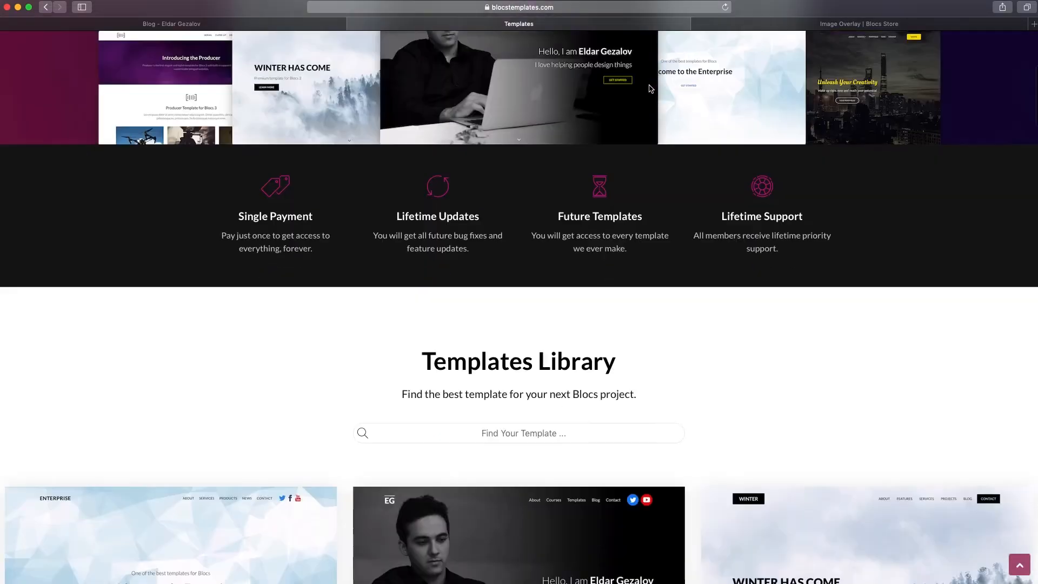
Scroll down the blocstemplates.com page to the Templates Library thumbnails.
{"action": "scroll", "scroll_direction": "down", "scroll_amount": 3}
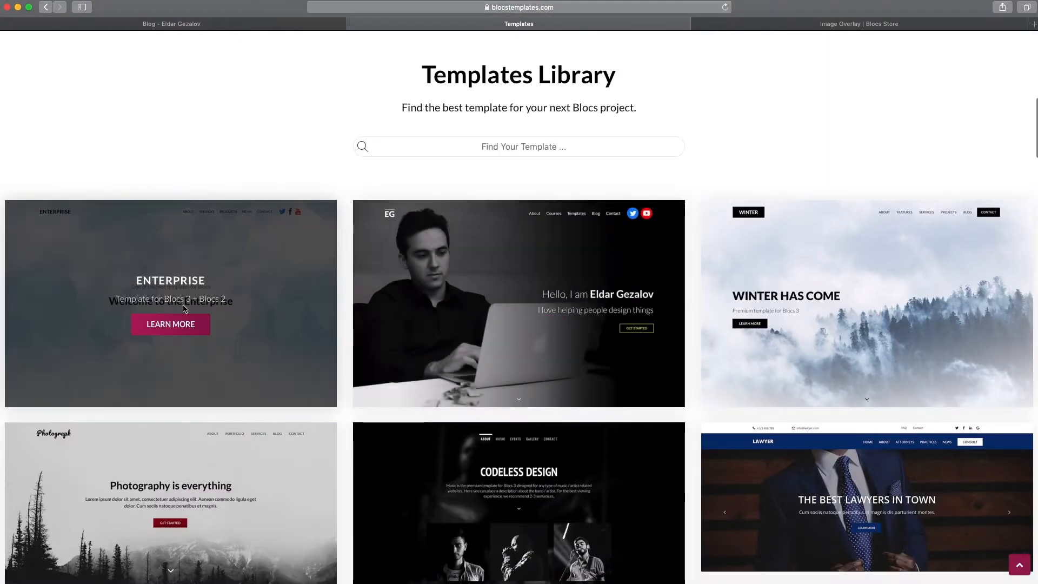
{"action": "scroll", "scroll_direction": "down", "scroll_amount": 3}
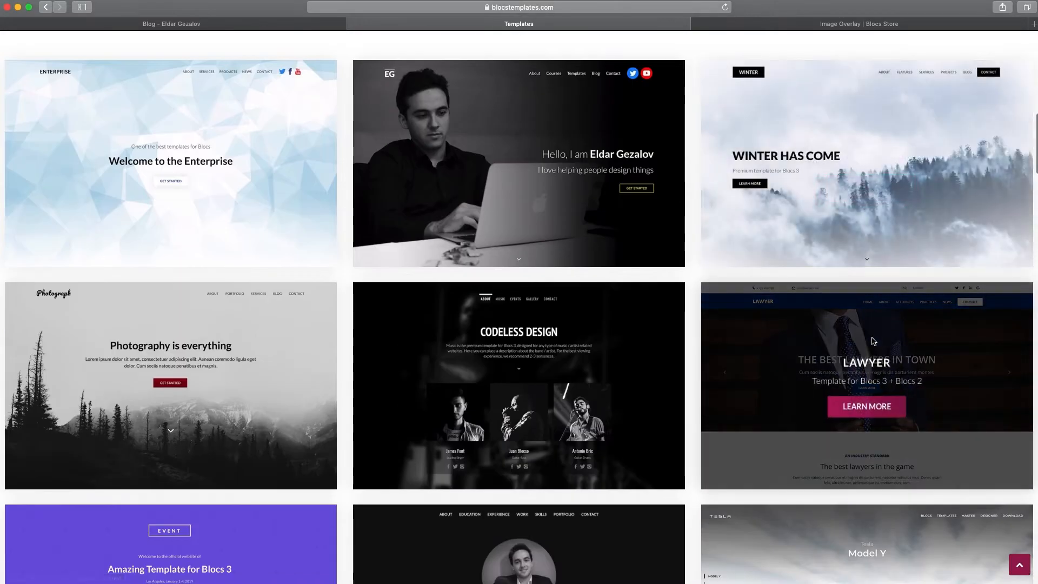
{"action": "scroll", "scroll_direction": "down", "scroll_amount": 3}
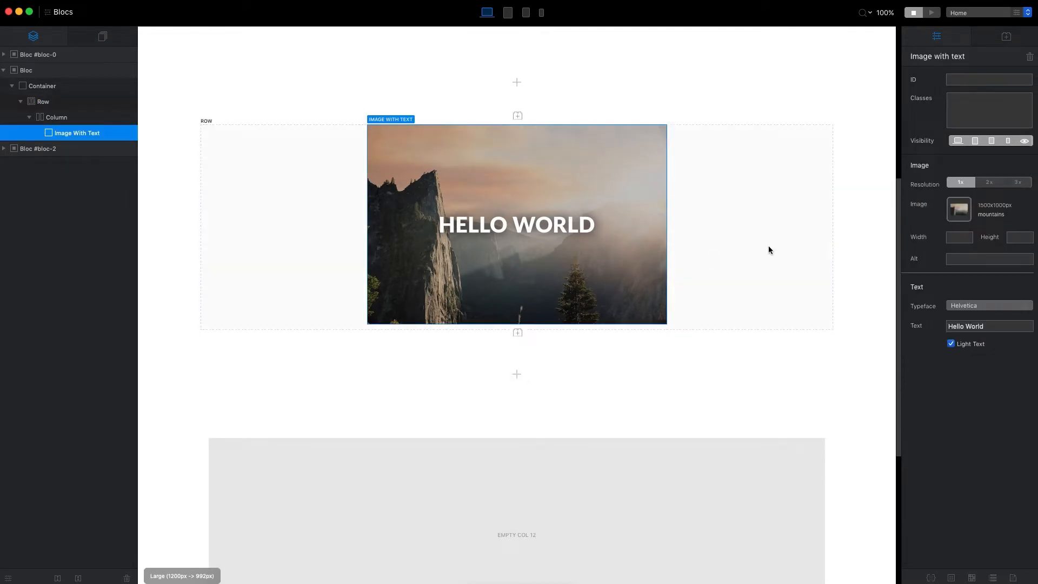
{"action": "mouse_move", "coordinate": [478, 214]}
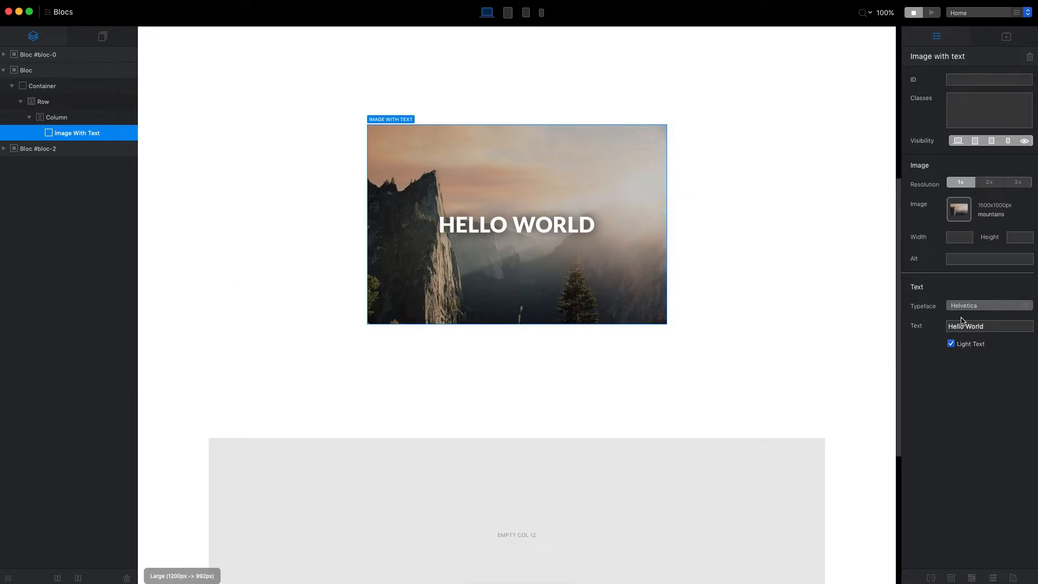
Scroll down and drag the empty column's side handle until its width is 5.
{"action": "scroll", "scroll_direction": "down", "scroll_amount": 3}
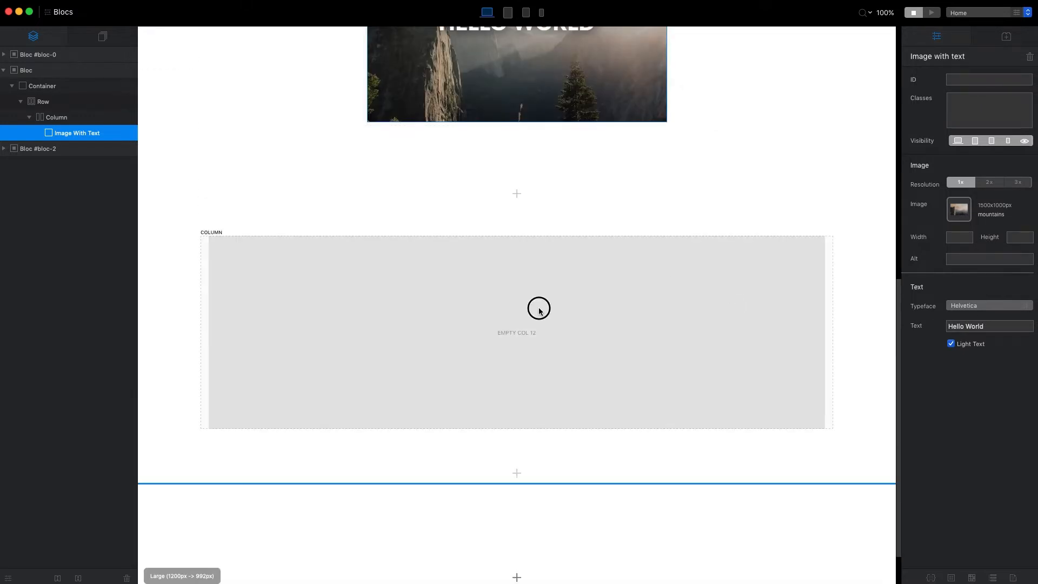
{"action": "left_click_drag", "start_coordinate": [538, 310], "coordinate": [369, 310]}
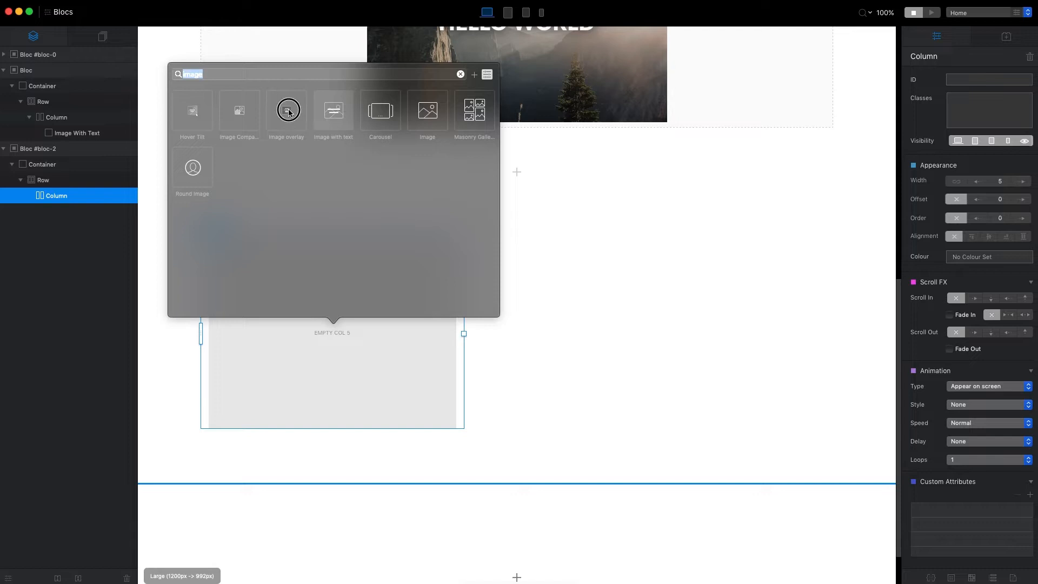
Insert an Image Overlay bric, try and revert Light Theme, and pick the mountains-italy photo.
{"action": "left_click", "coordinate": [287, 110]}
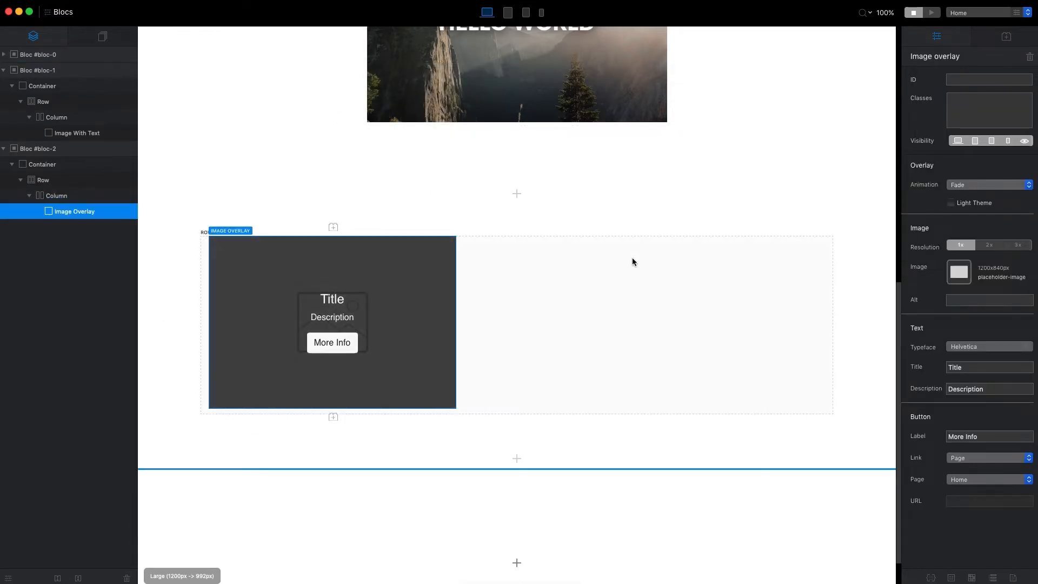
{"action": "mouse_move", "coordinate": [332, 301]}
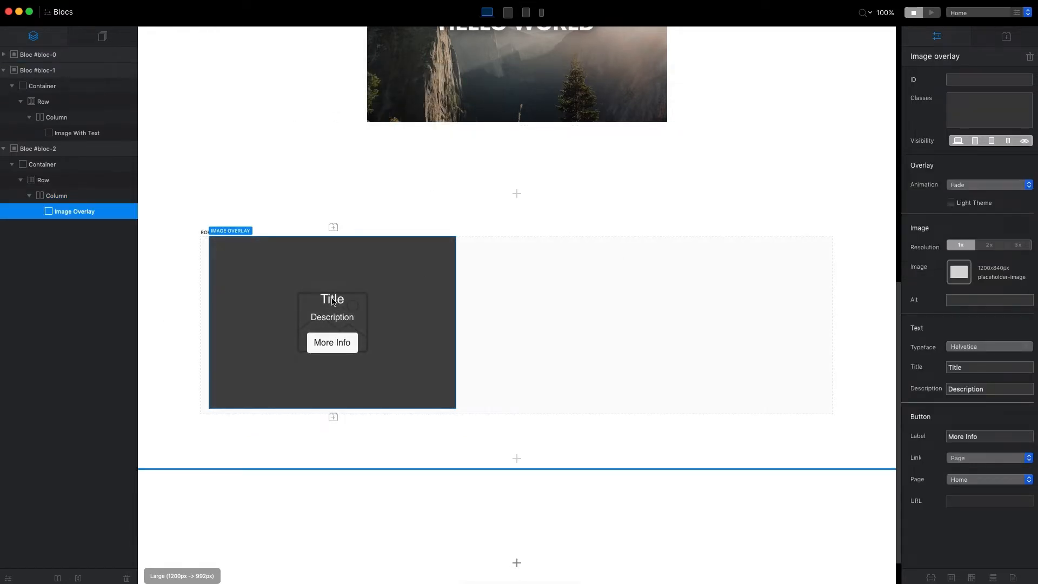
{"action": "mouse_move", "coordinate": [332, 347]}
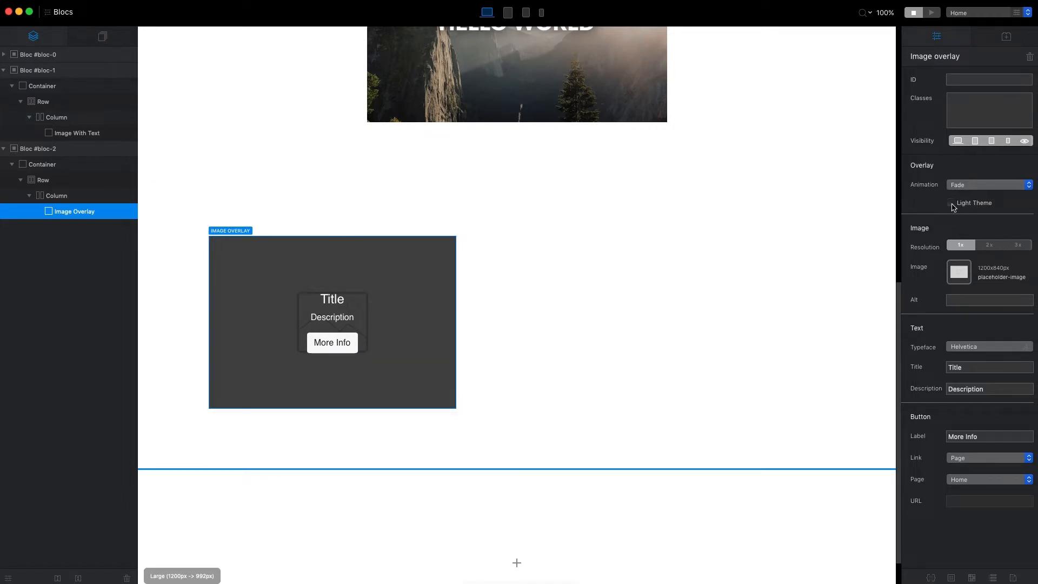
{"action": "left_click", "coordinate": [951, 202]}
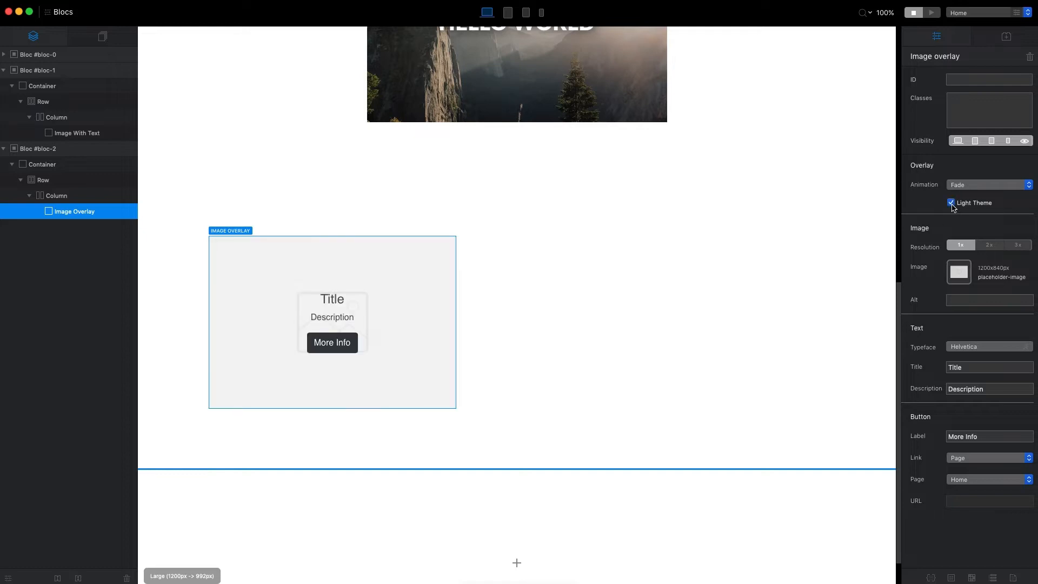
{"action": "left_click", "coordinate": [950, 203]}
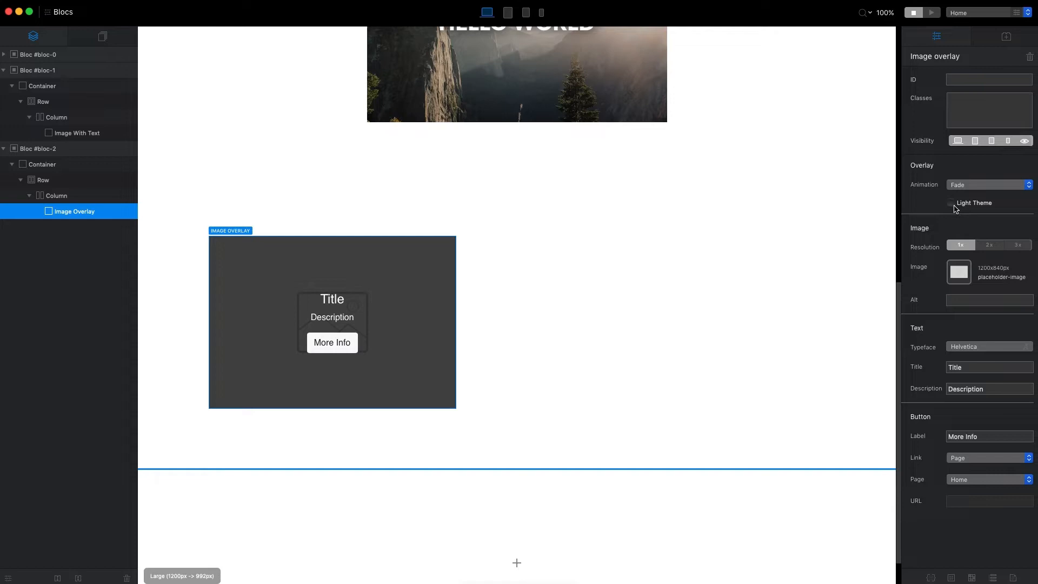
{"action": "mouse_move", "coordinate": [959, 273]}
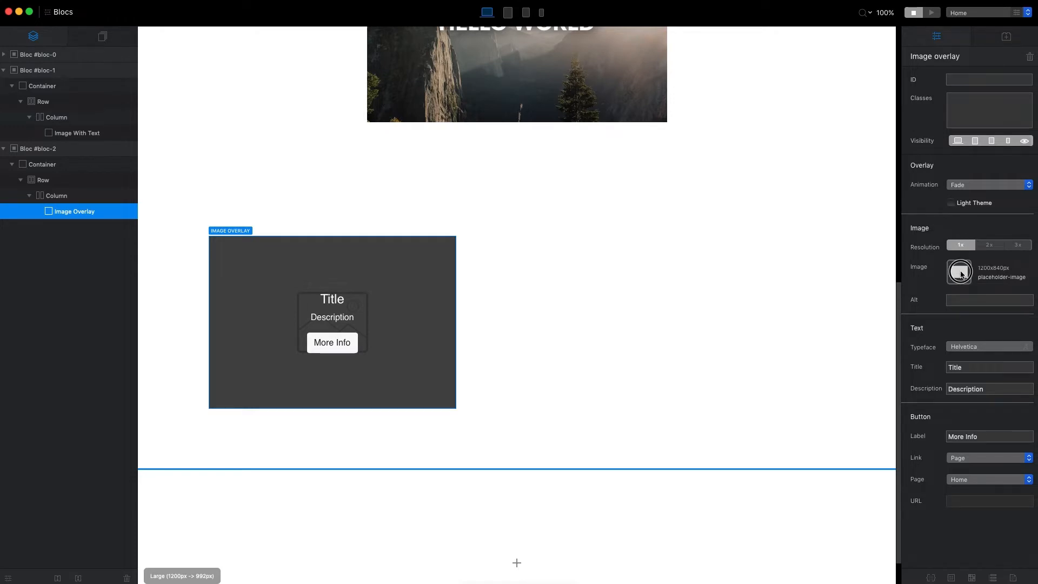
{"action": "left_click", "coordinate": [959, 272]}
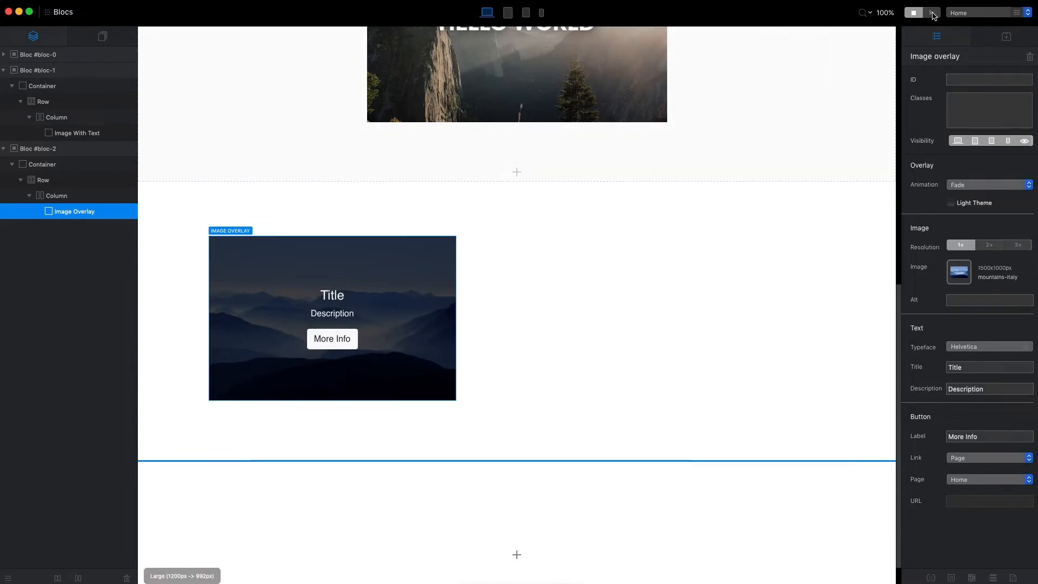
Preview the mountain overlay with Light Theme, then revert it to the dark theme.
{"action": "left_click", "coordinate": [931, 13]}
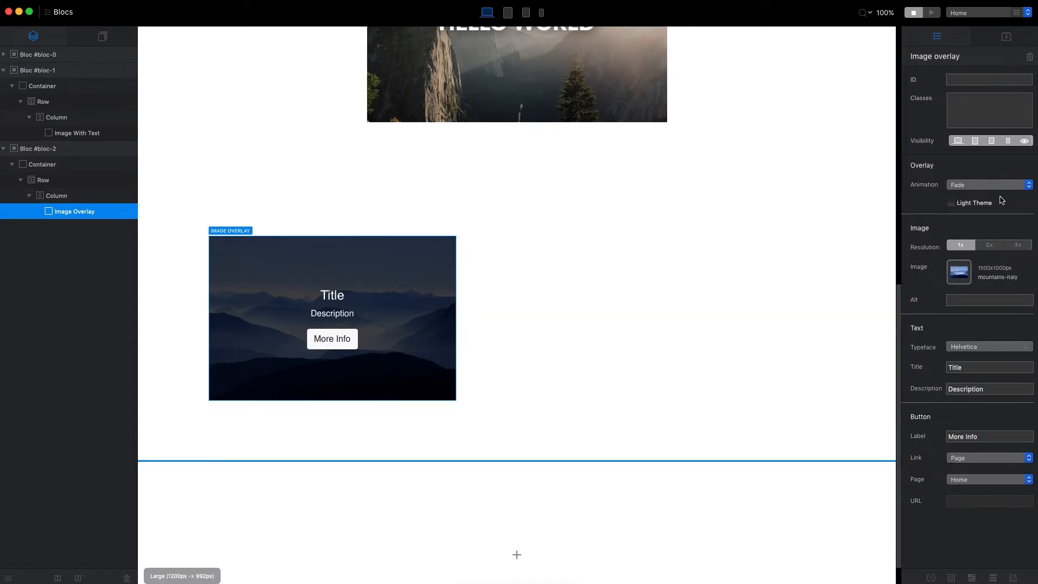
{"action": "left_click", "coordinate": [950, 203]}
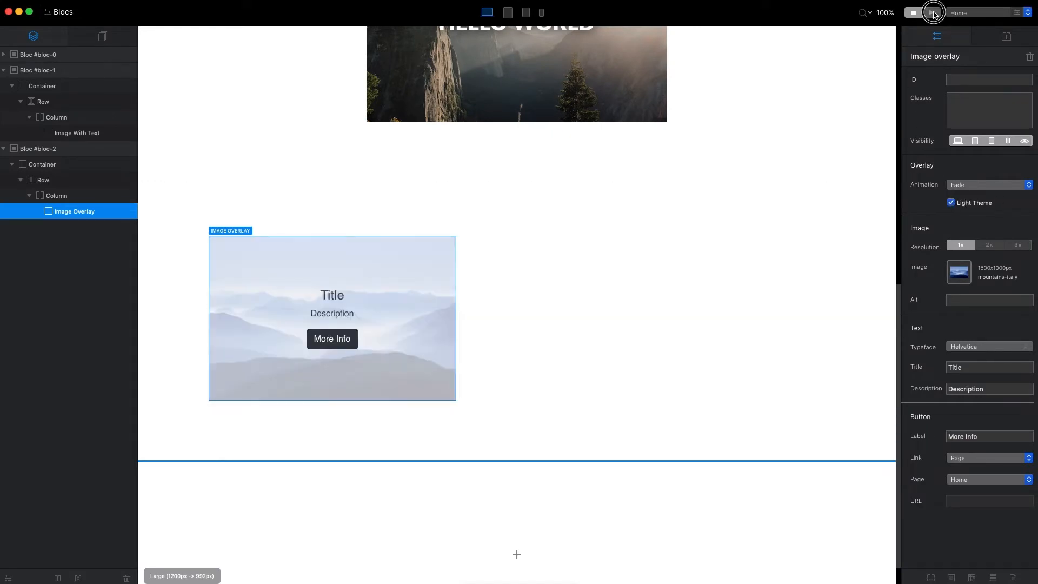
{"action": "left_click", "coordinate": [930, 12]}
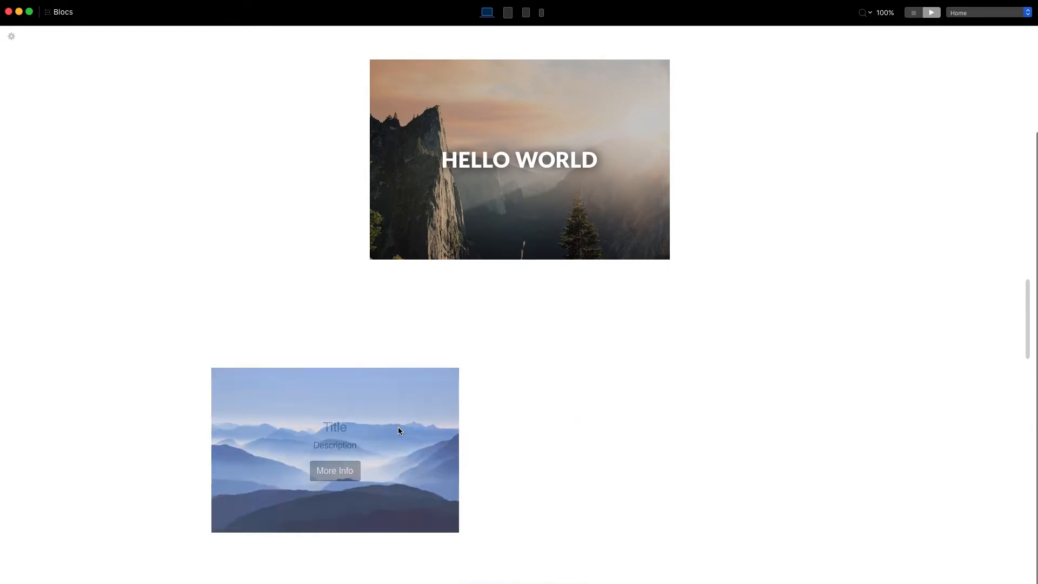
{"action": "left_click", "coordinate": [399, 431]}
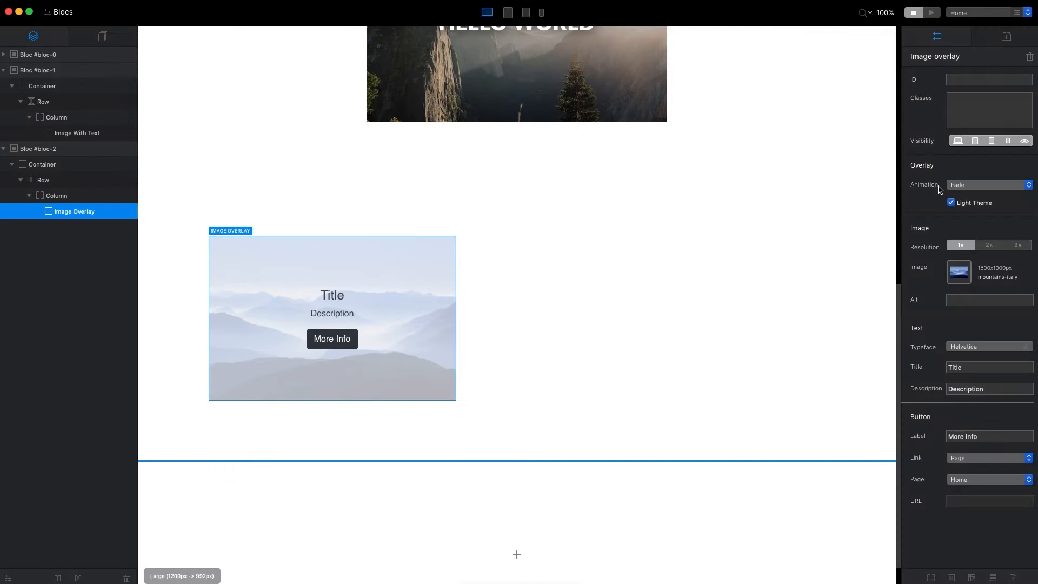
{"action": "left_click", "coordinate": [951, 203]}
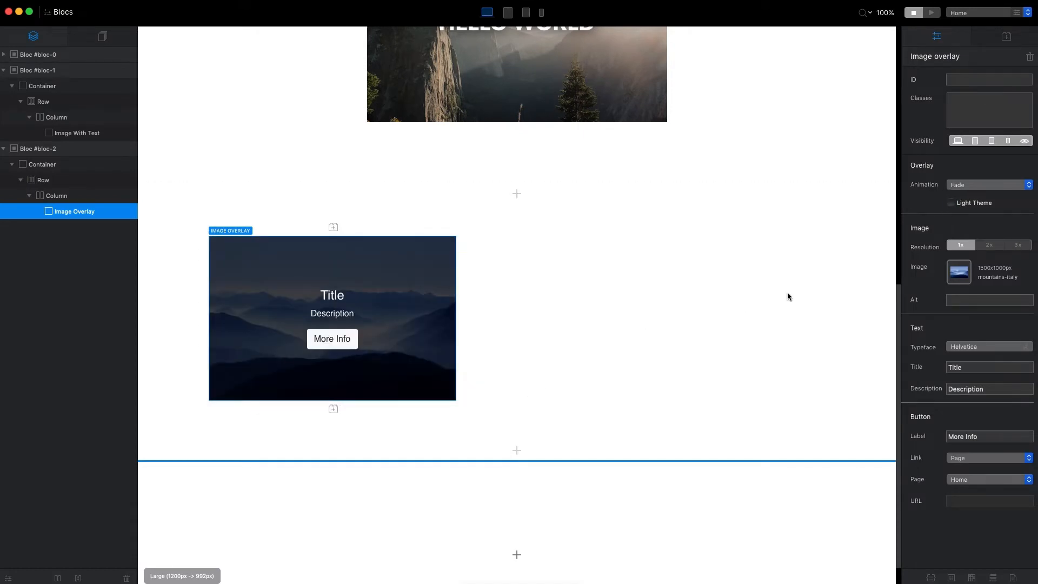
Replace the overlay button's More Info label with Buy Now.
{"action": "left_click", "coordinate": [989, 299]}
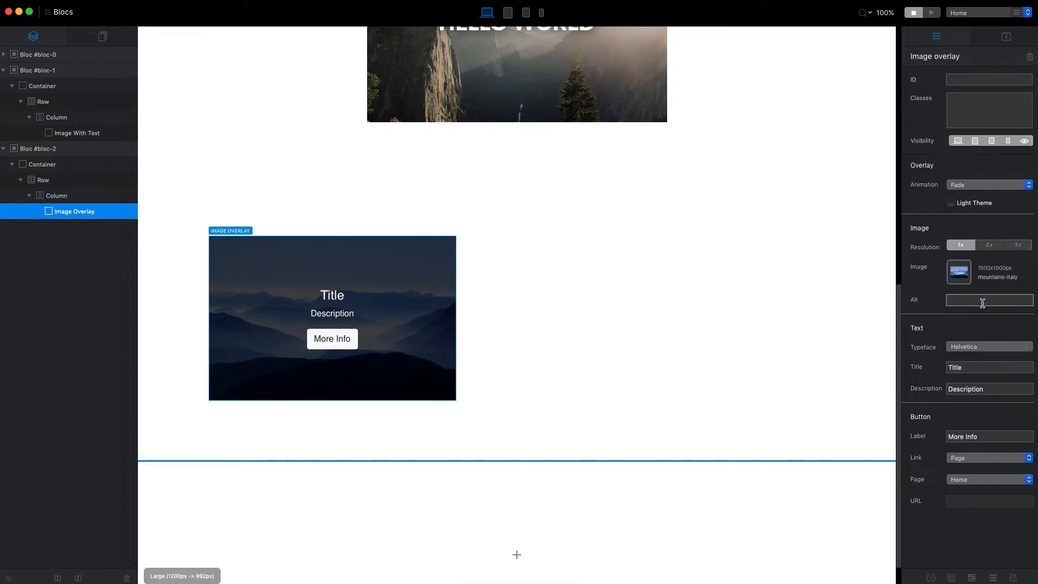
{"action": "mouse_move", "coordinate": [979, 309]}
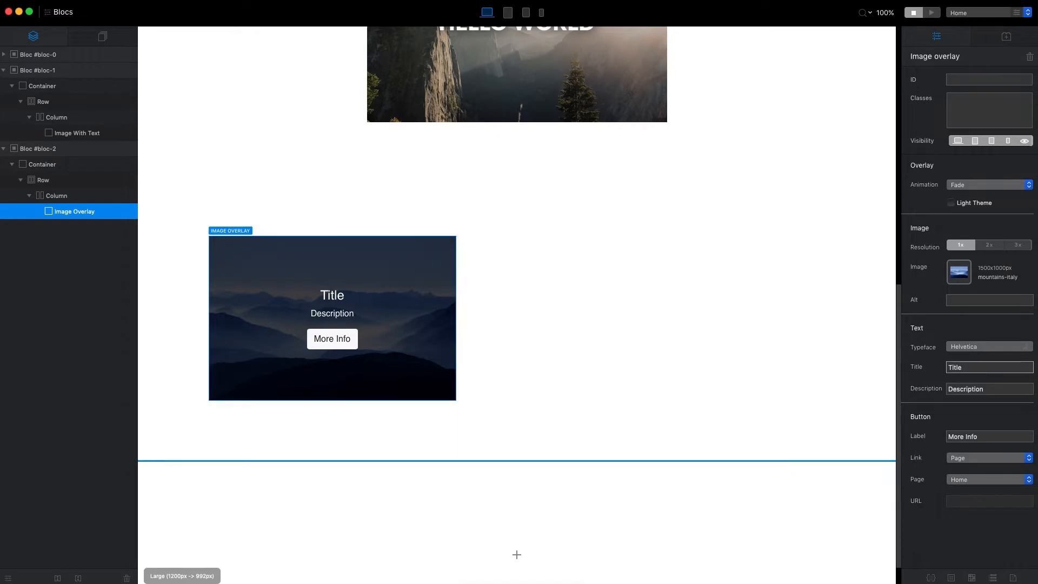
{"action": "double_click", "coordinate": [989, 367]}
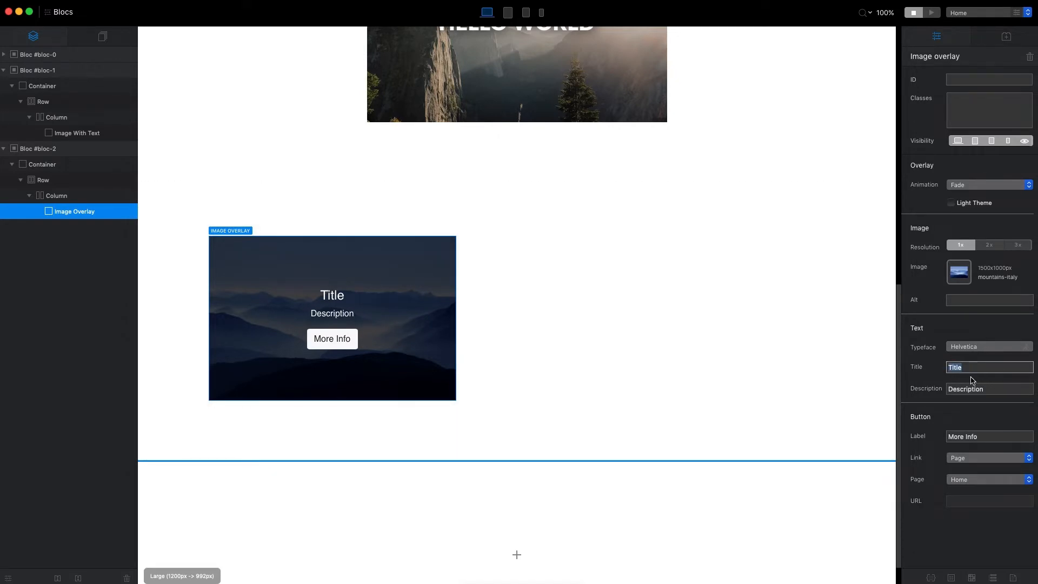
{"action": "mouse_move", "coordinate": [1026, 388]}
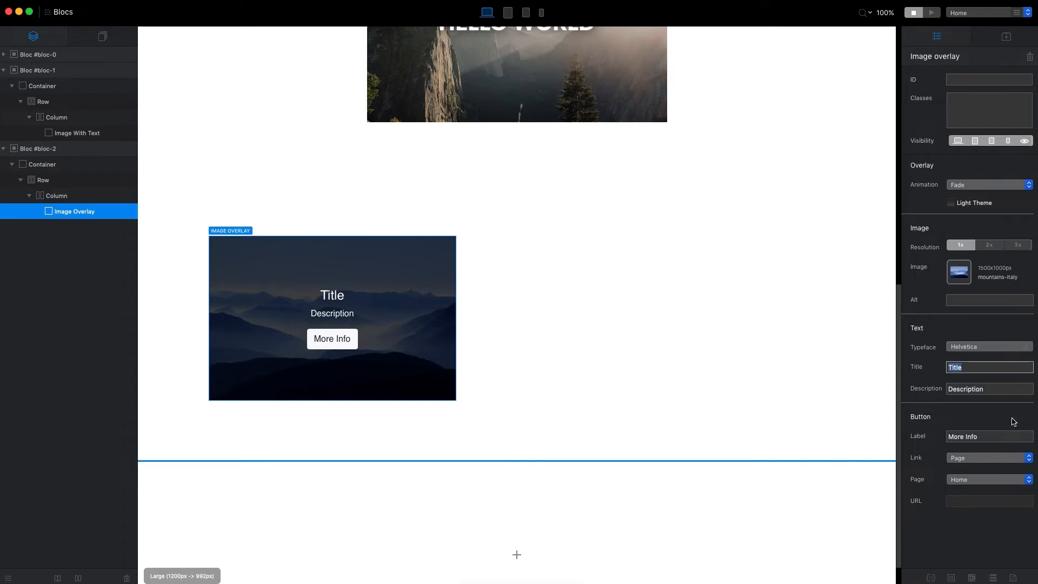
{"action": "left_click", "coordinate": [988, 437]}
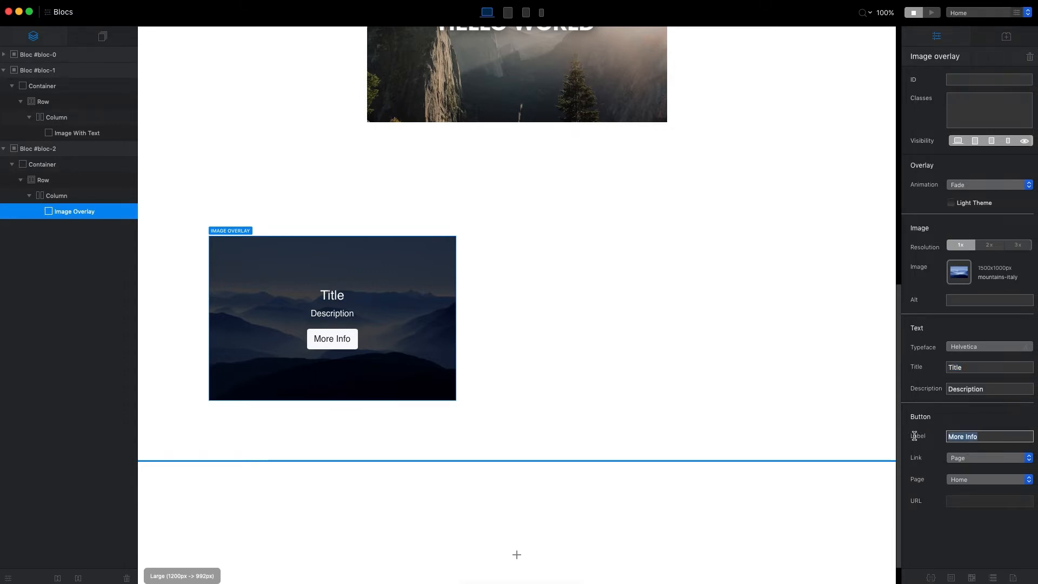
{"action": "type", "text": "Buy Now"}
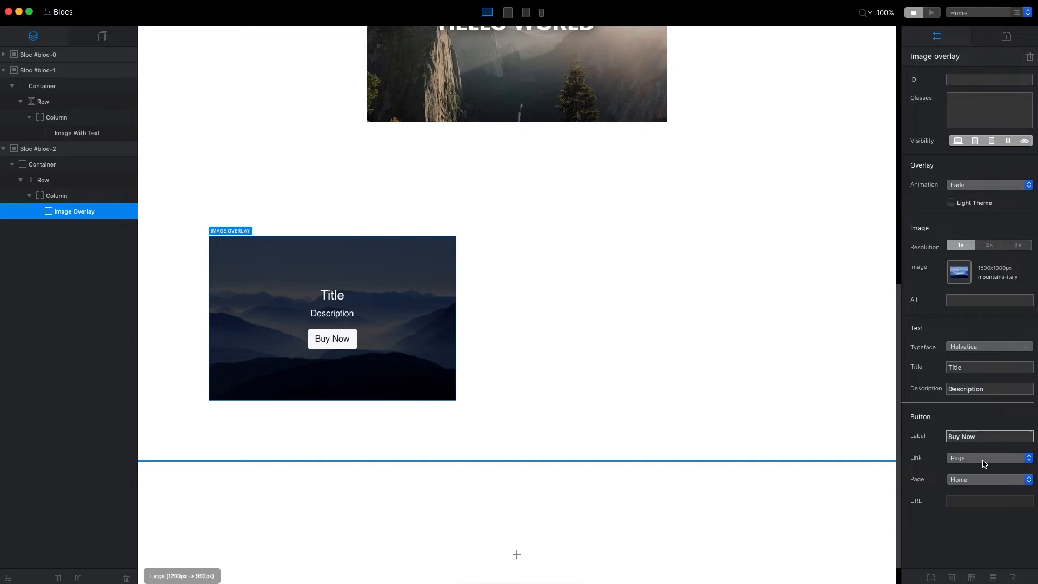
{"action": "left_click", "coordinate": [988, 458]}
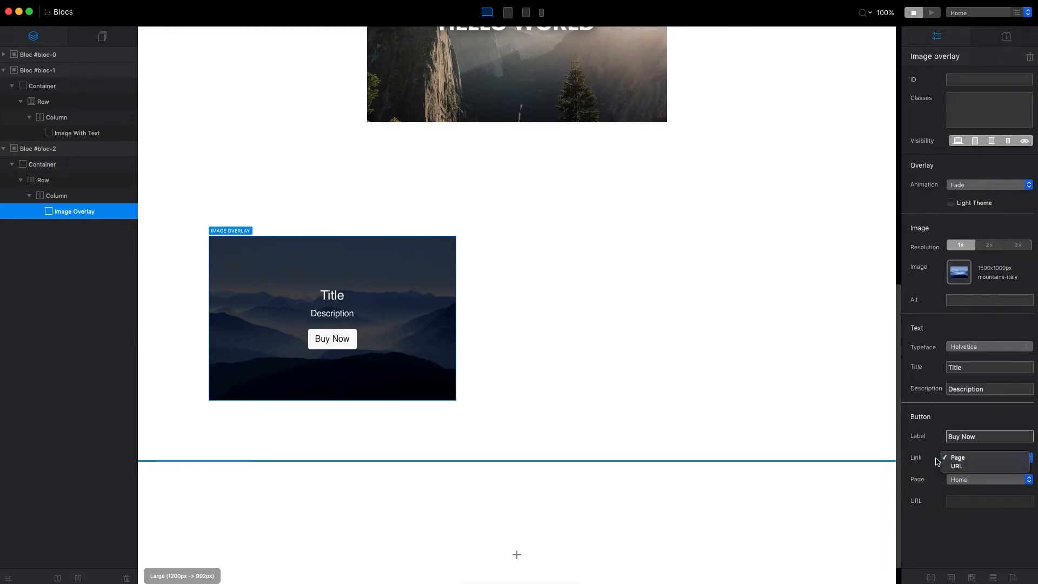
{"action": "left_click", "coordinate": [957, 457]}
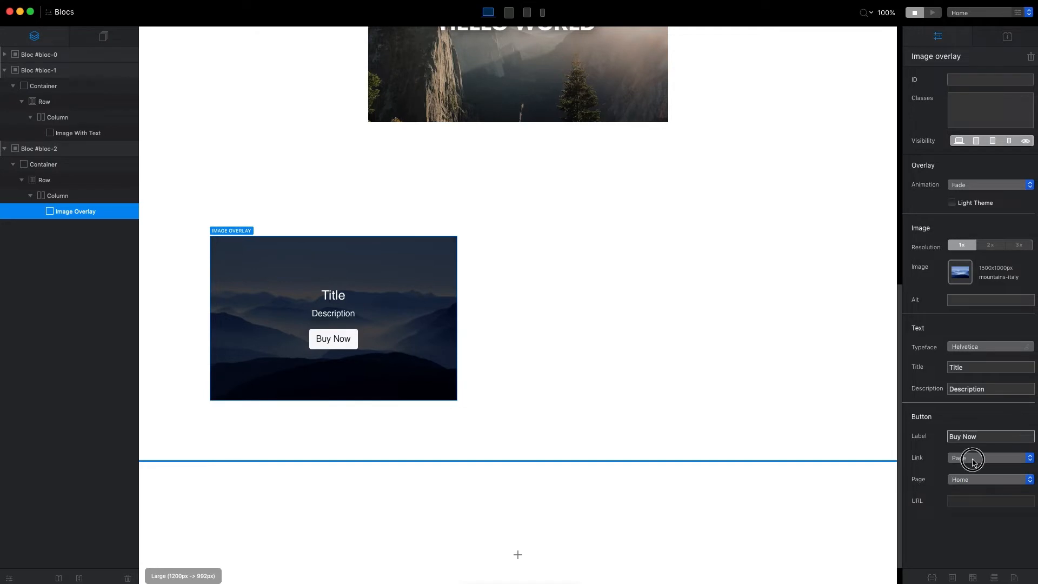
{"action": "left_click", "coordinate": [989, 458]}
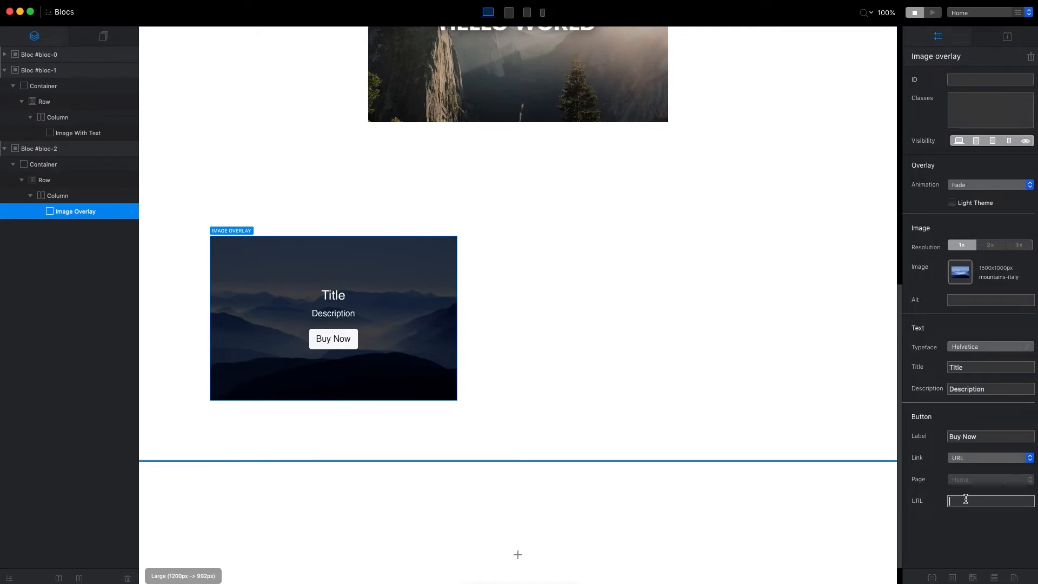
{"action": "type", "text": "https://eldargezalov.com"}
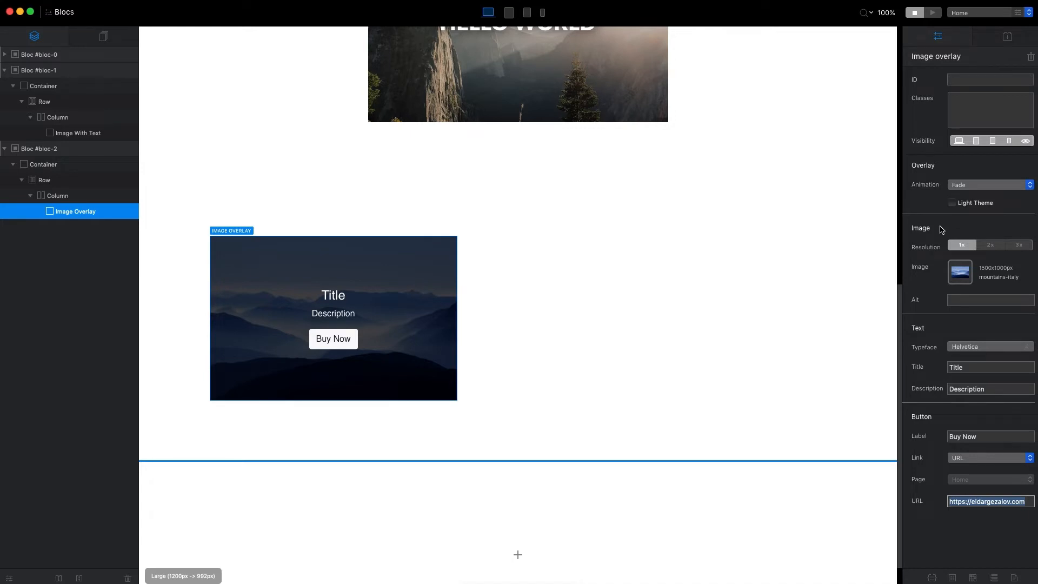
{"action": "mouse_move", "coordinate": [939, 220]}
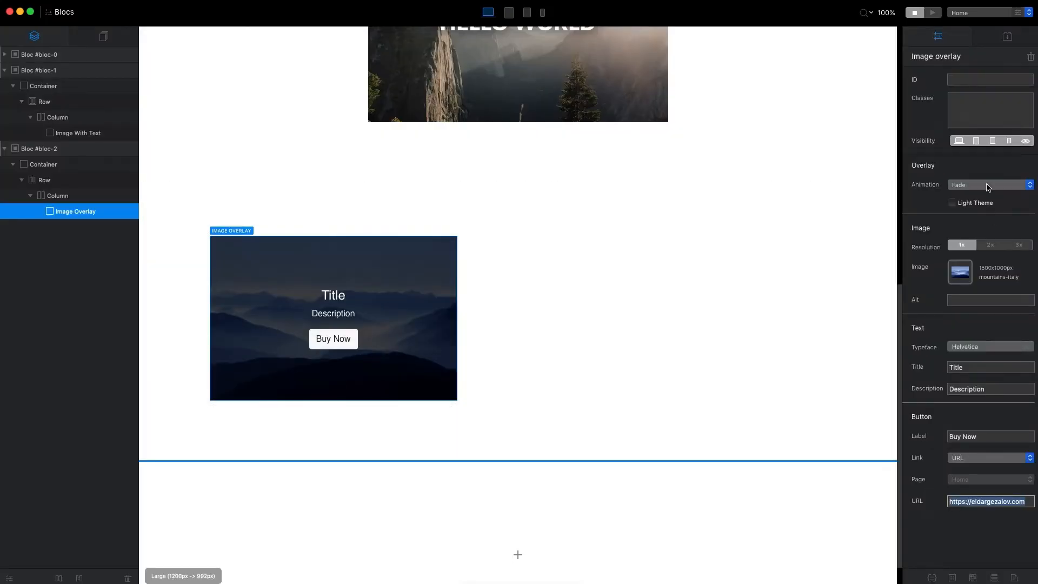
Try the Push Up and Push Right overlay animations.
{"action": "left_click", "coordinate": [989, 185]}
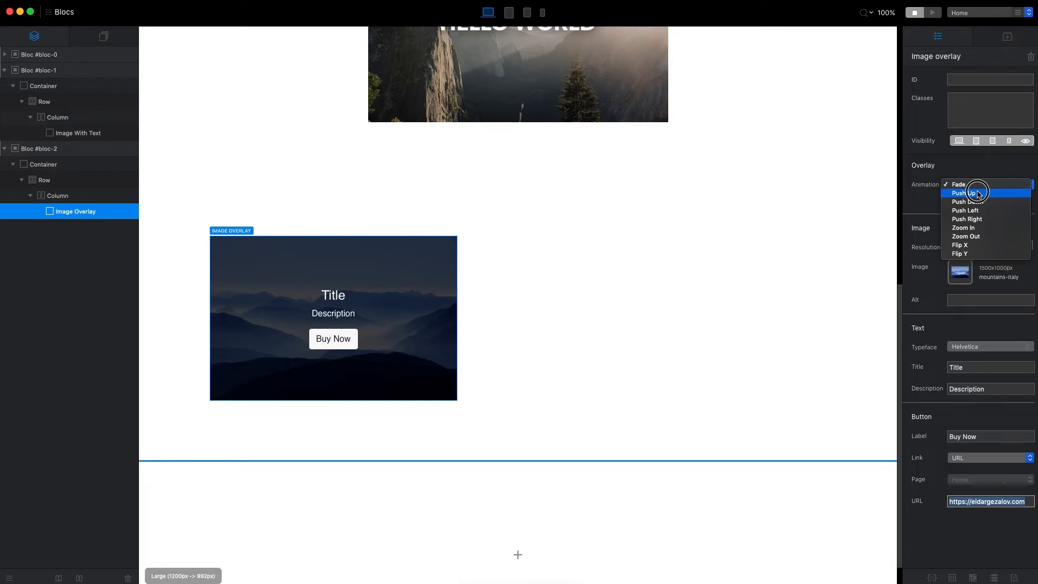
{"action": "left_click", "coordinate": [968, 193]}
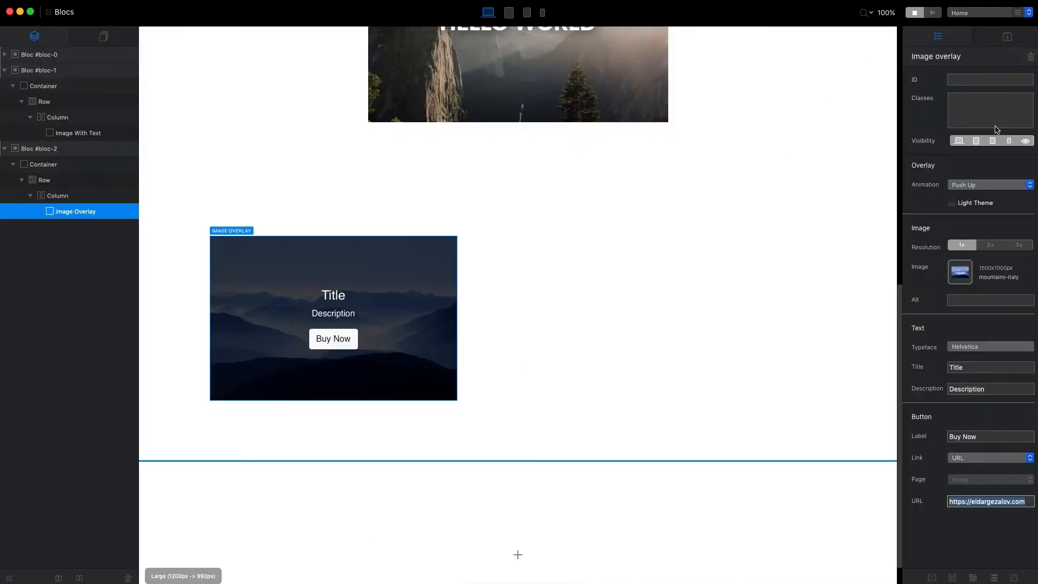
{"action": "left_click", "coordinate": [988, 184]}
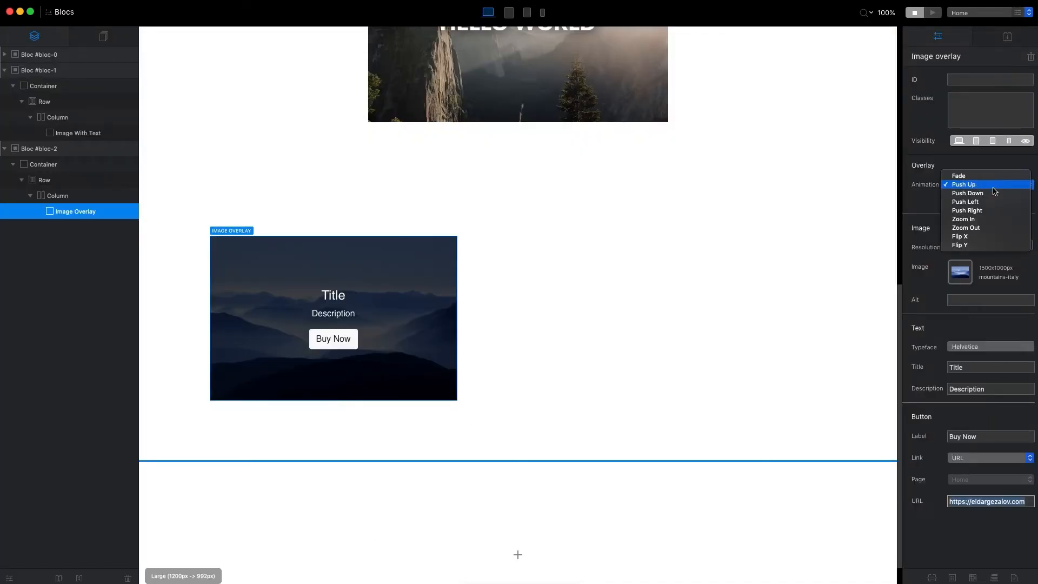
{"action": "mouse_move", "coordinate": [986, 201]}
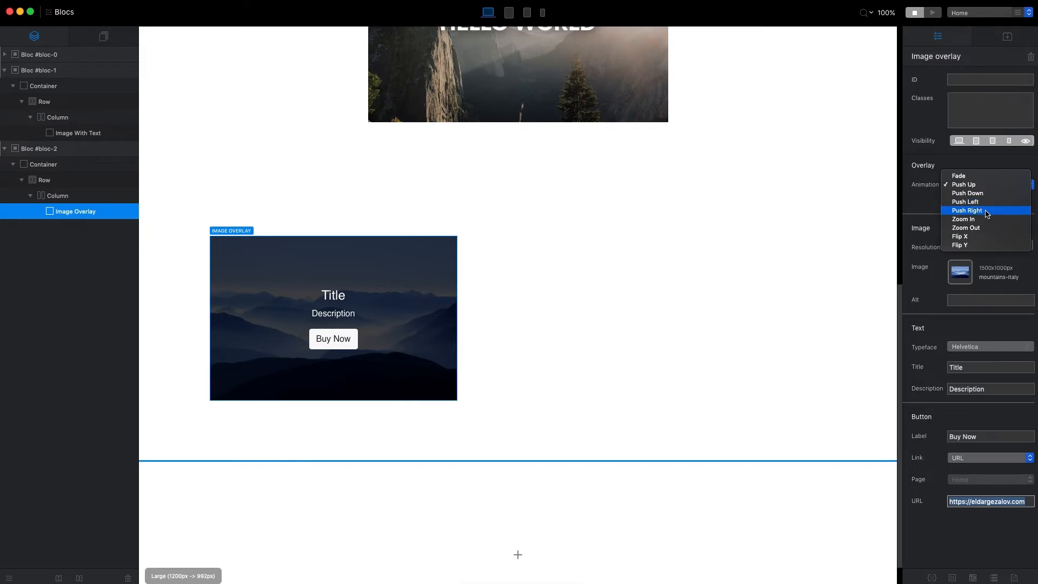
{"action": "left_click", "coordinate": [964, 219]}
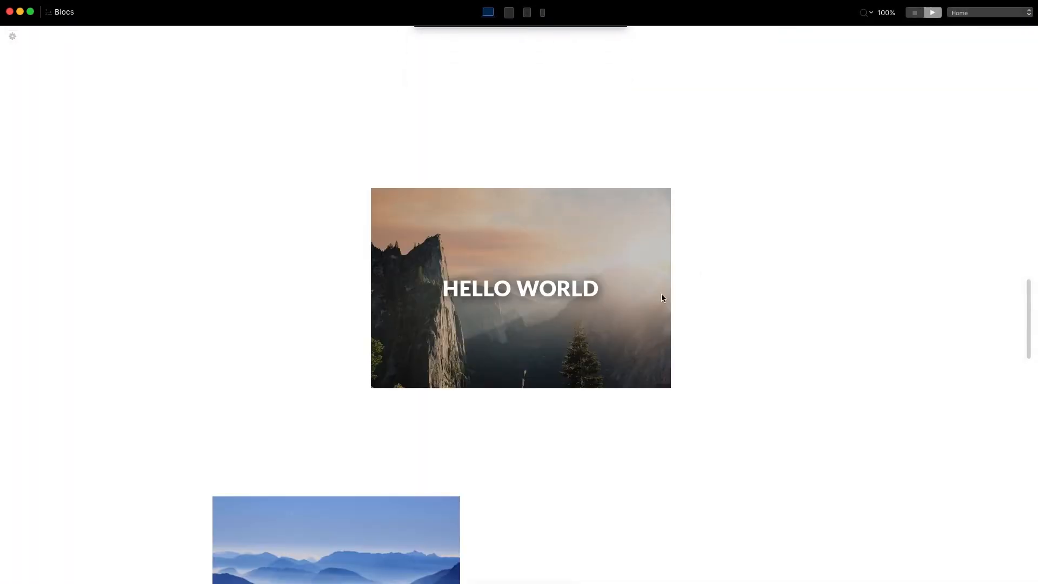
Set the overlay animation to Flip X and test it in Preview mode.
{"action": "scroll", "scroll_direction": "down", "scroll_amount": 3}
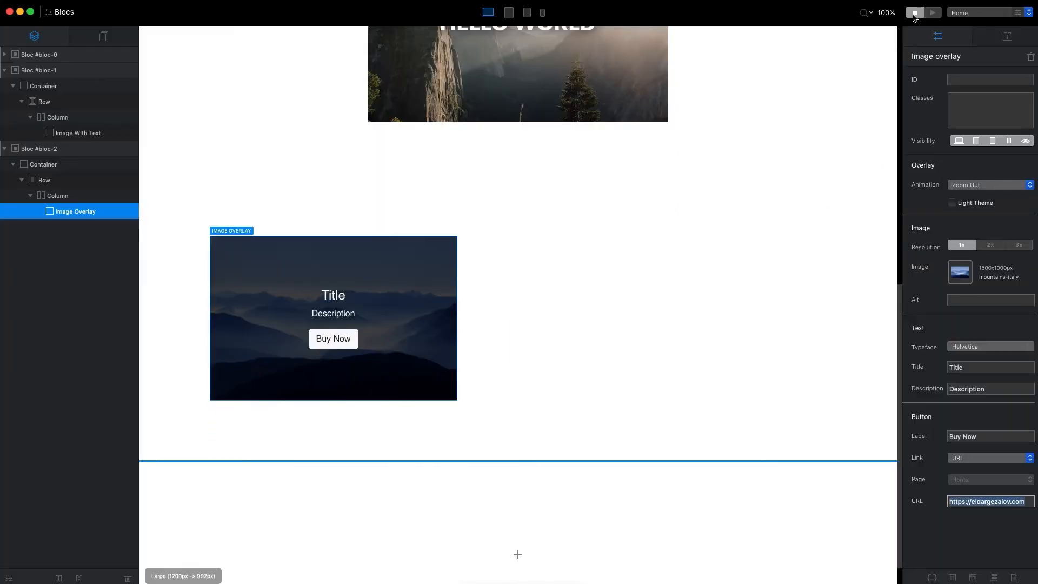
{"action": "left_click", "coordinate": [989, 184]}
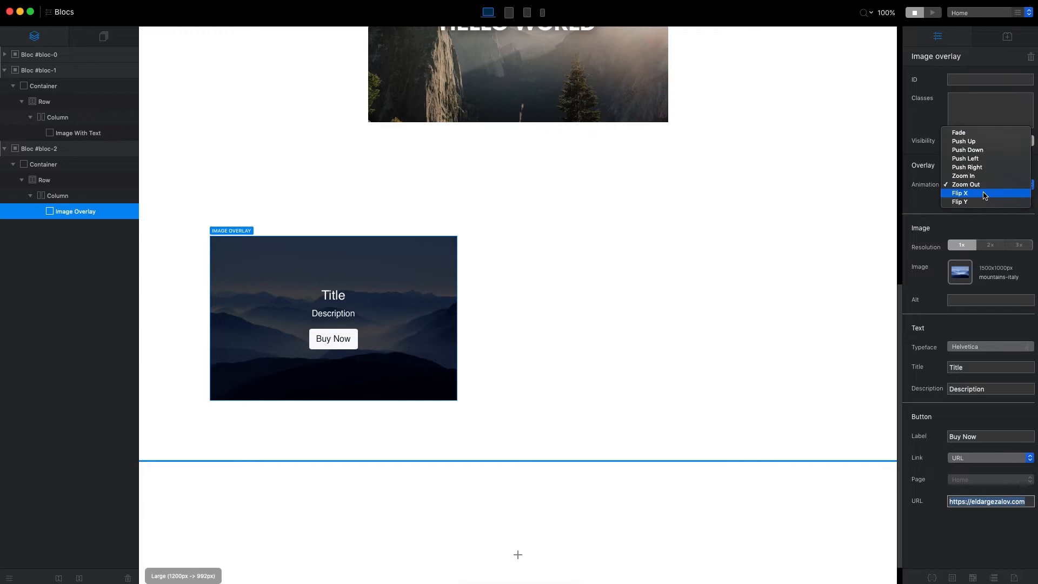
{"action": "left_click", "coordinate": [959, 193]}
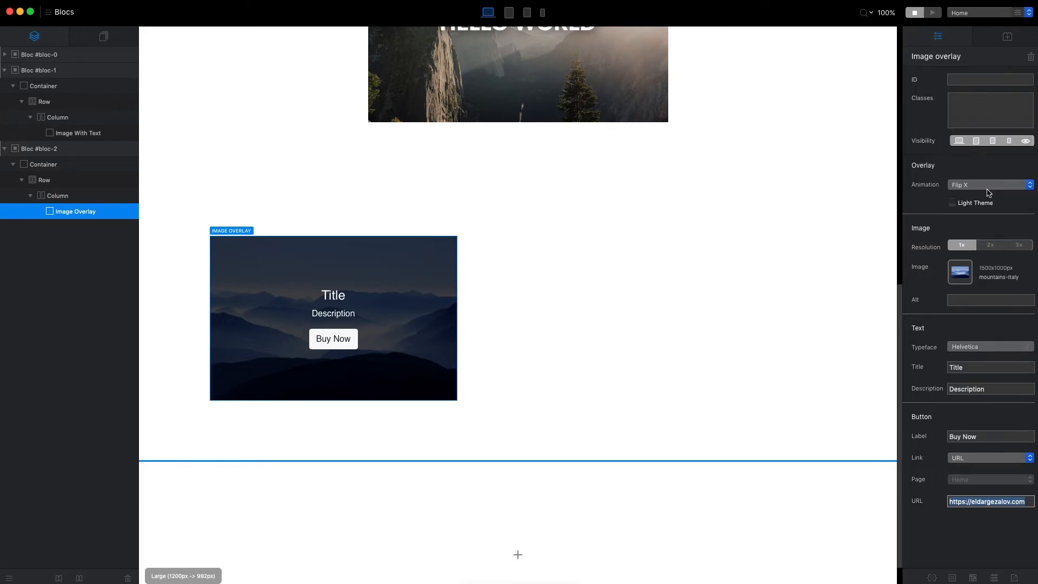
{"action": "left_click", "coordinate": [932, 13]}
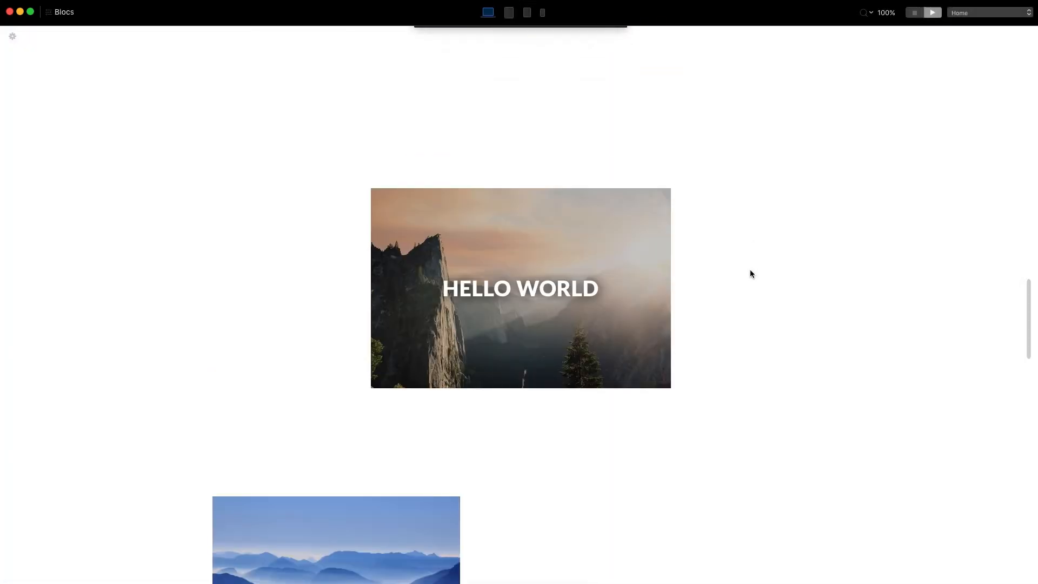
{"action": "scroll", "scroll_direction": "down", "scroll_amount": 3}
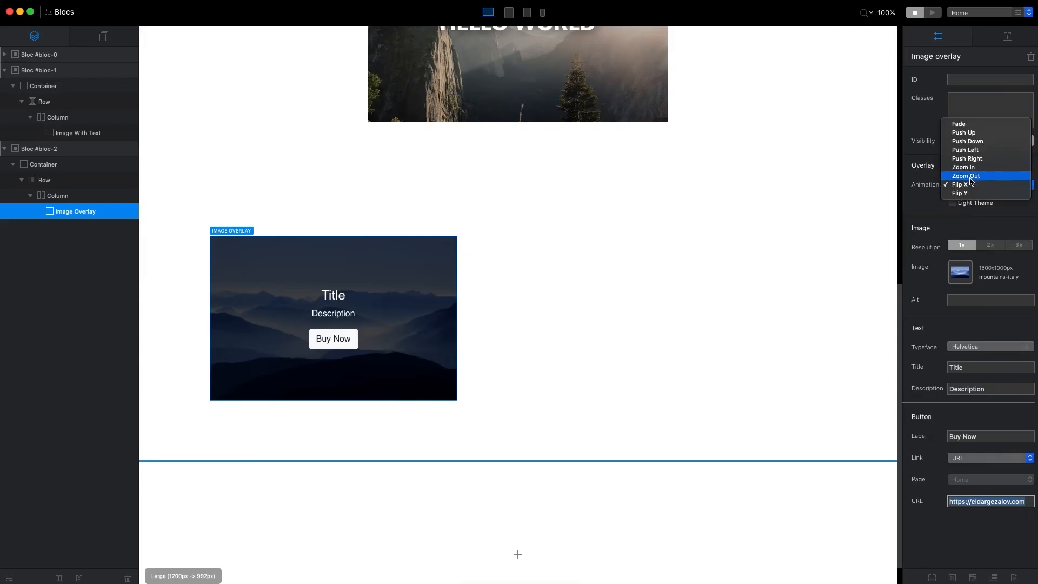
{"action": "mouse_move", "coordinate": [977, 125]}
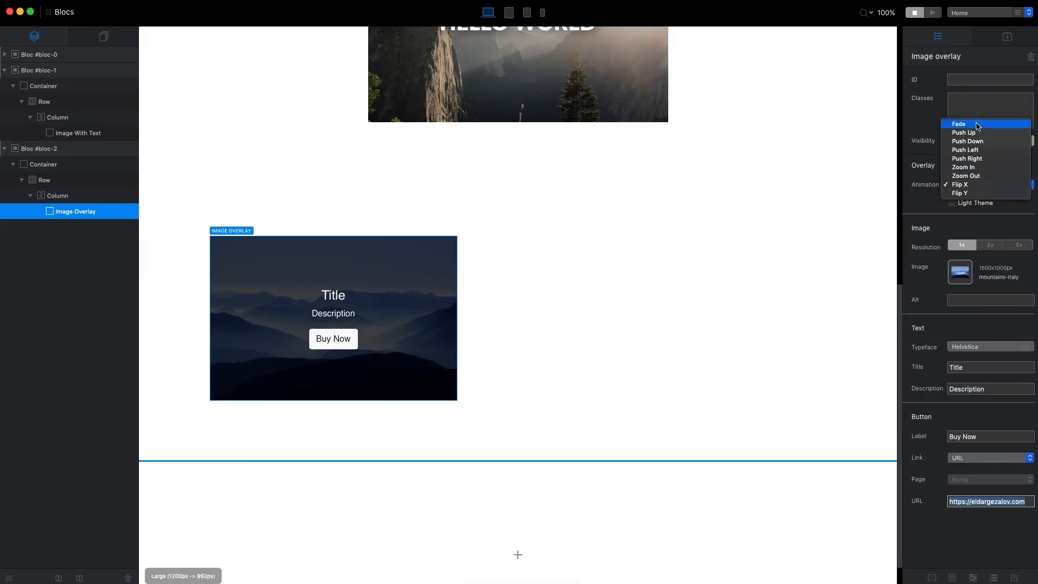
{"action": "left_click", "coordinate": [957, 123]}
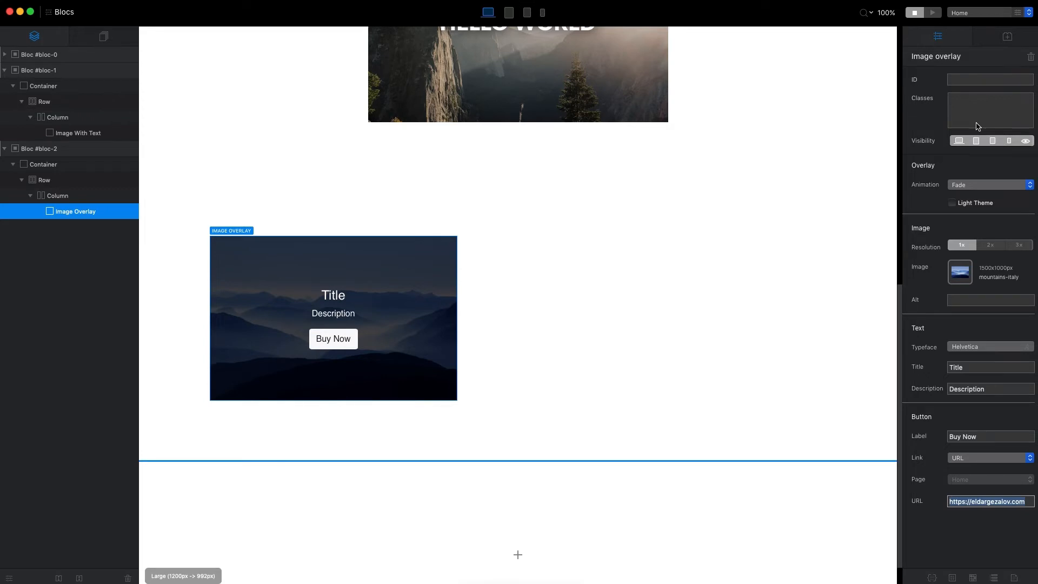
{"action": "left_click", "coordinate": [38, 148]}
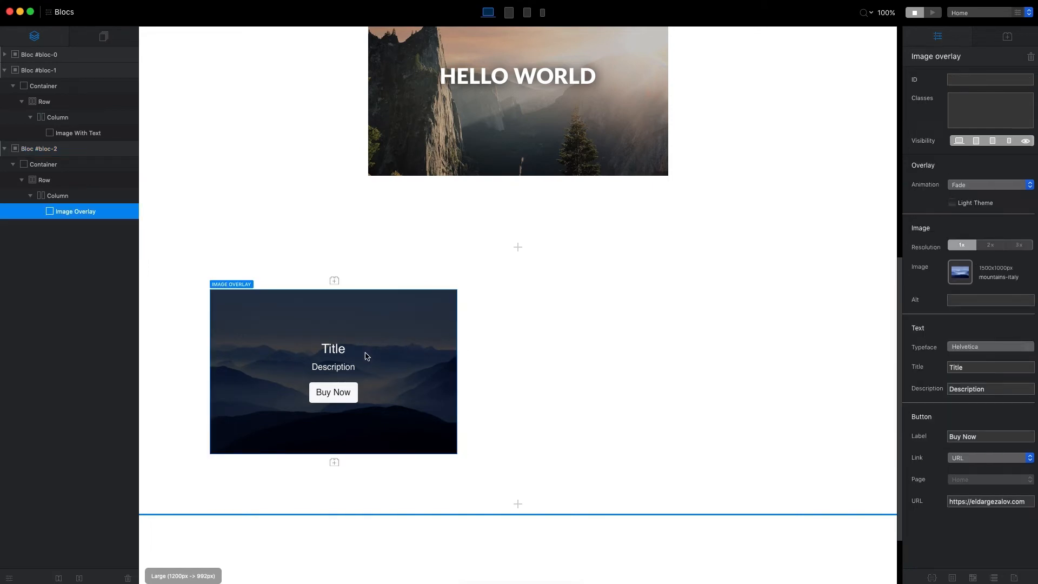
{"action": "mouse_move", "coordinate": [333, 369]}
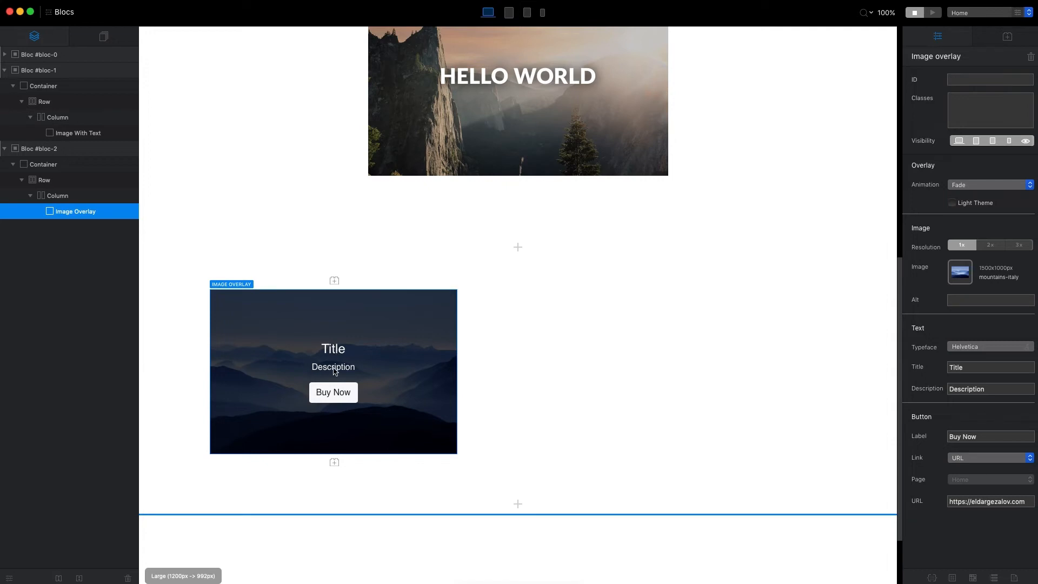
{"action": "mouse_move", "coordinate": [335, 403]}
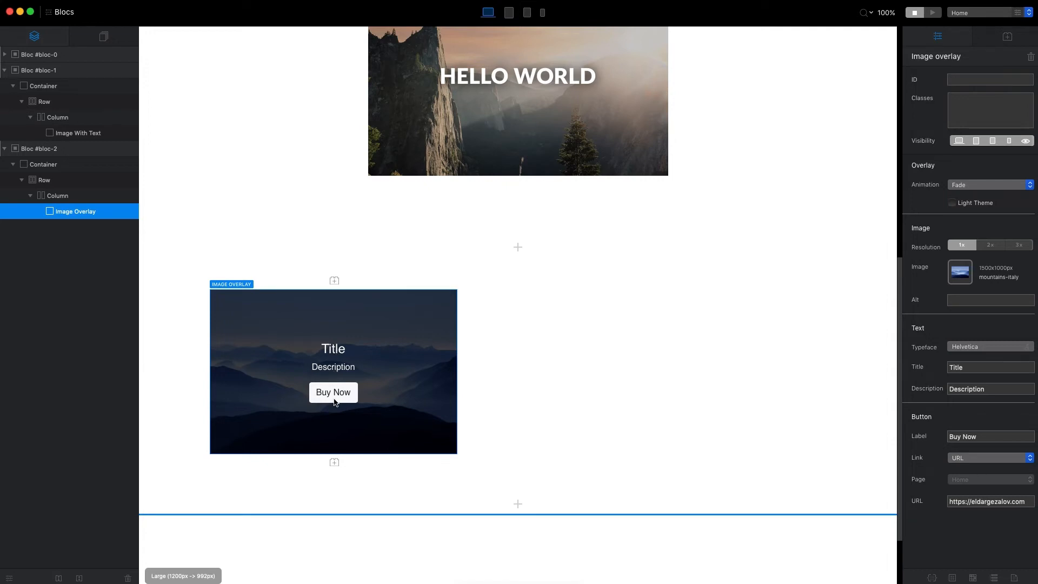
{"action": "left_click", "coordinate": [989, 367]}
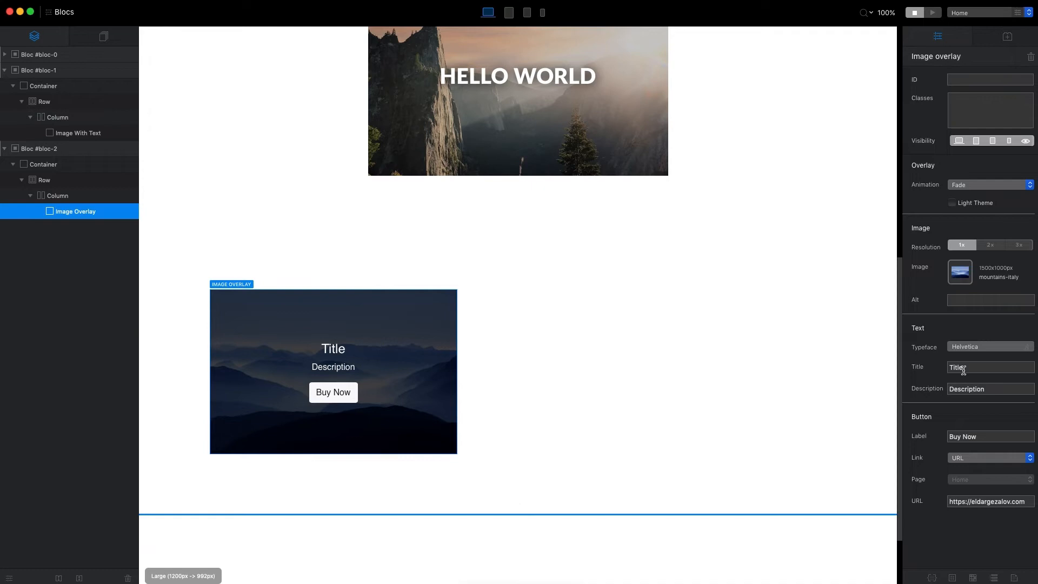
{"action": "mouse_move", "coordinate": [984, 346]}
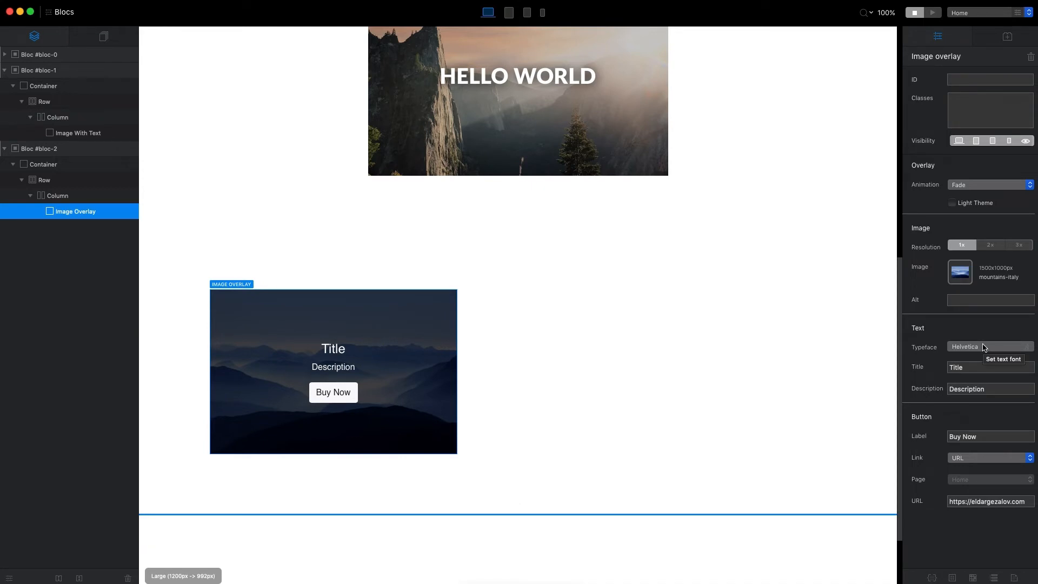
{"action": "mouse_move", "coordinate": [937, 35]}
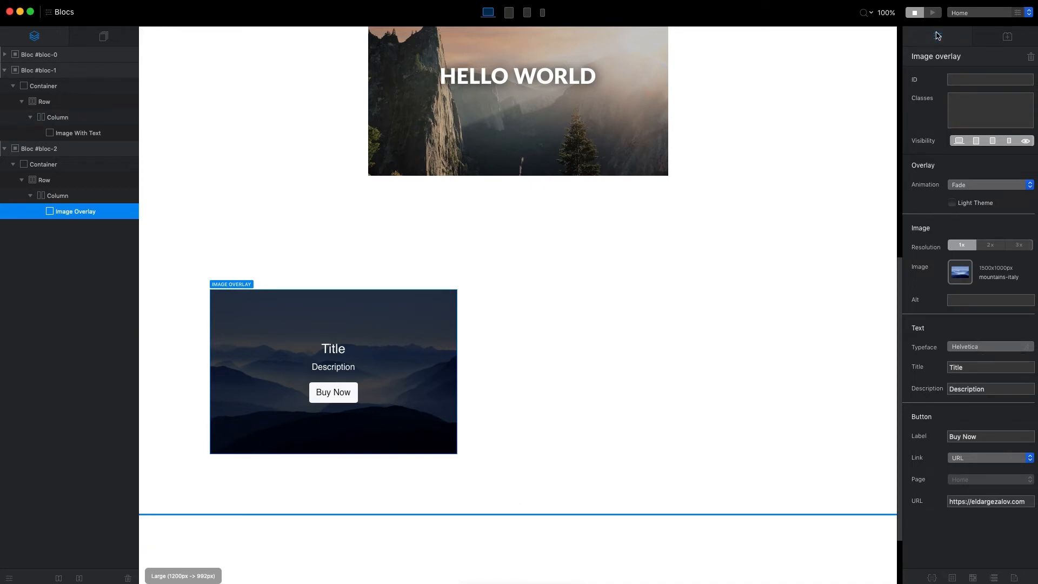
{"action": "left_click", "coordinate": [933, 13]}
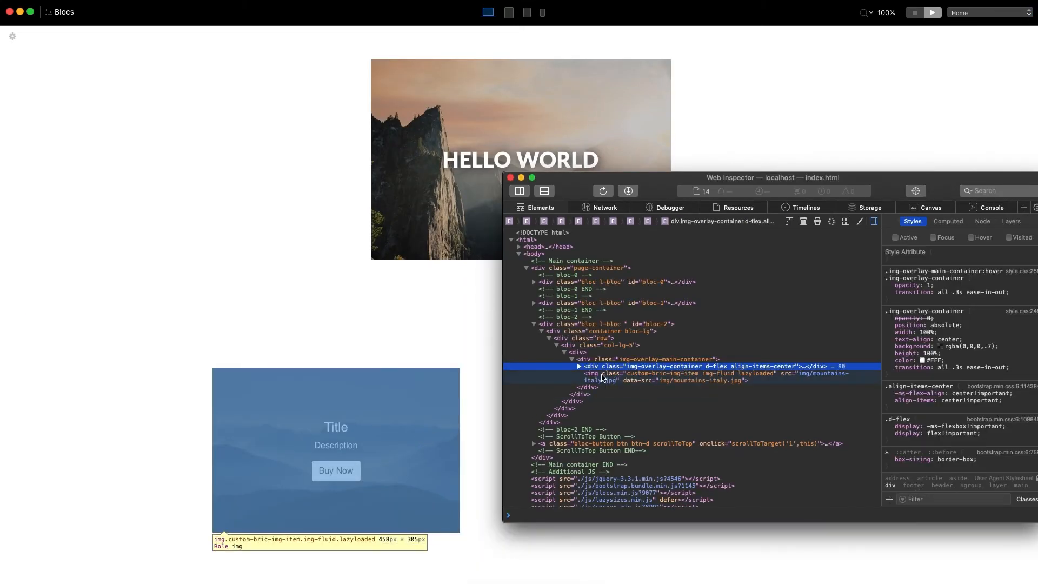
{"action": "left_click", "coordinate": [580, 366]}
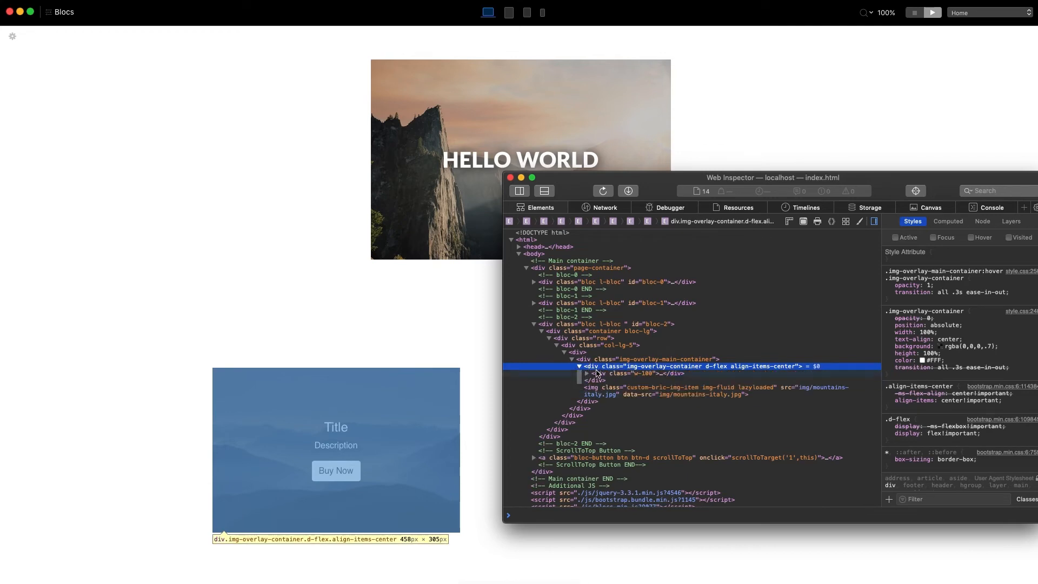
{"action": "left_click", "coordinate": [586, 373]}
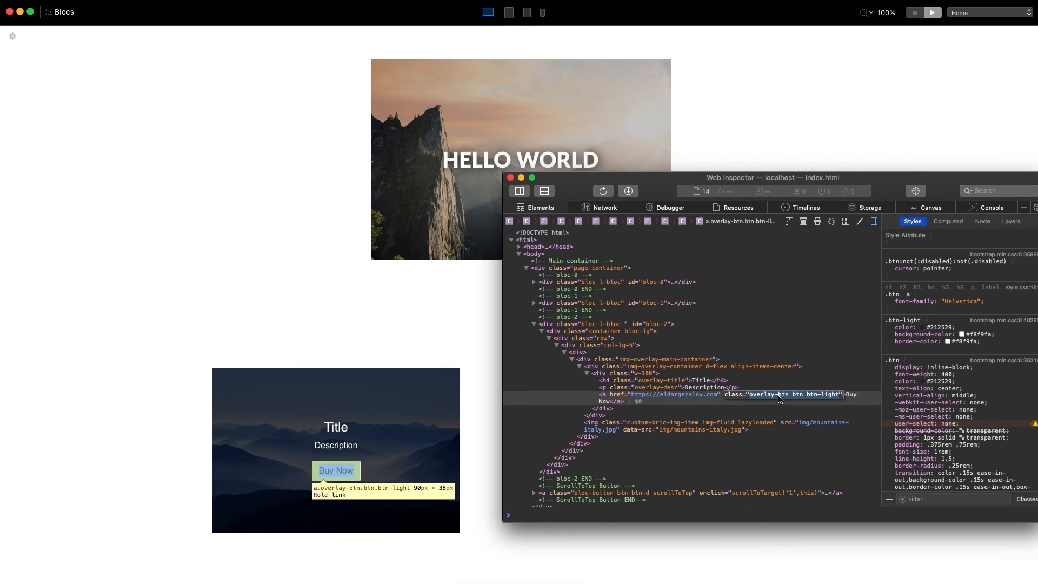
{"action": "mouse_move", "coordinate": [717, 387]}
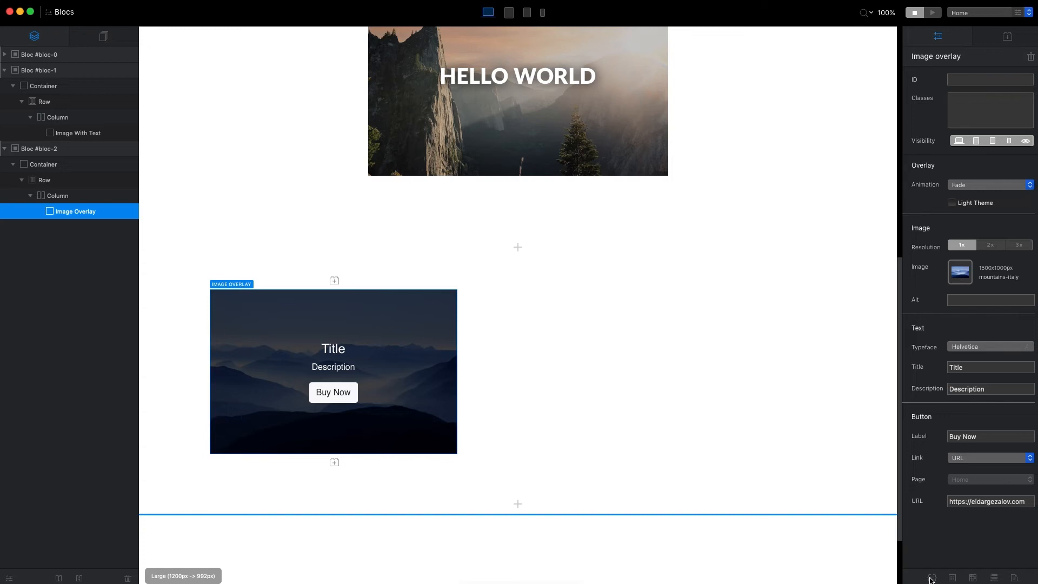
Add an overlay-title class: Lato 900, centred, uppercase, letter-spacing 2, size 50.
{"action": "left_click", "coordinate": [931, 576]}
{"action": "type", "text": "overlay-title"}
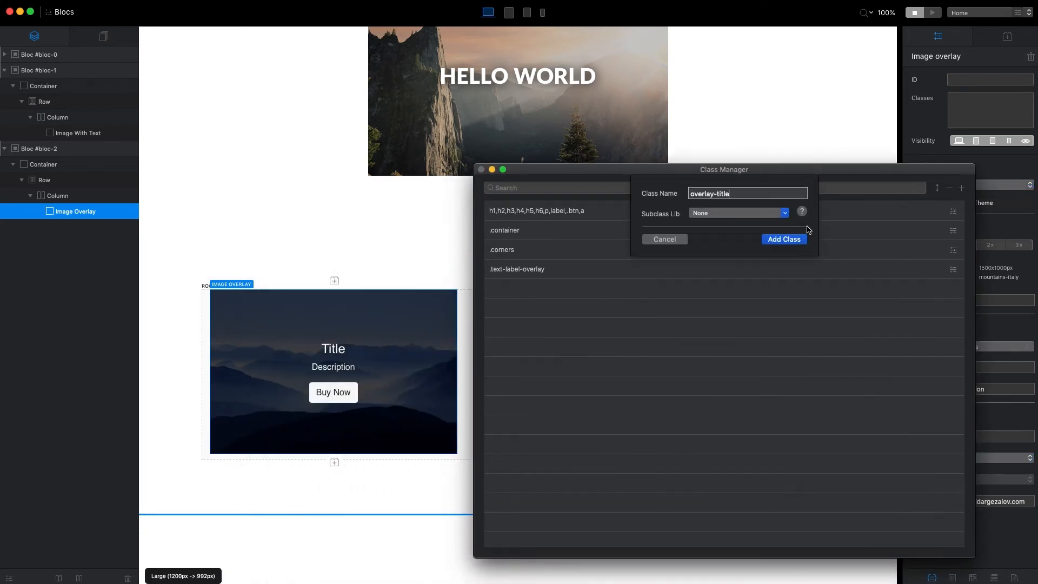
{"action": "left_click", "coordinate": [783, 239]}
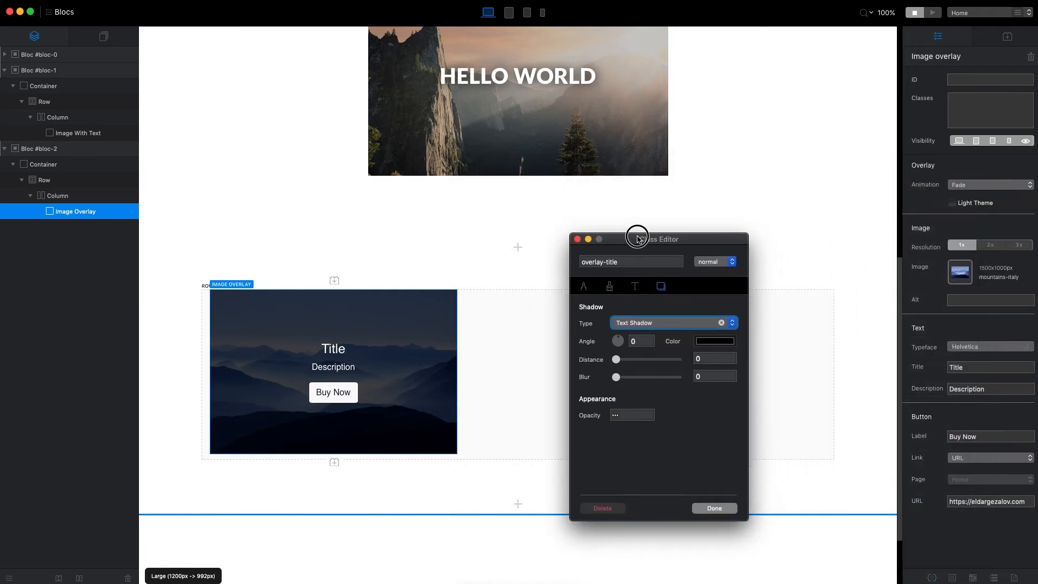
{"action": "left_click", "coordinate": [635, 286]}
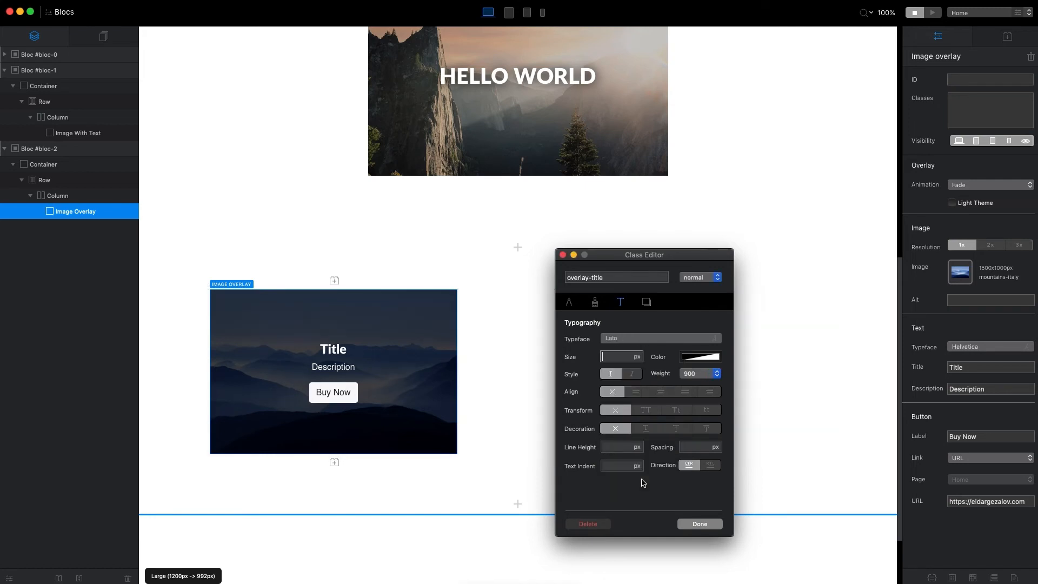
{"action": "left_click", "coordinate": [660, 392]}
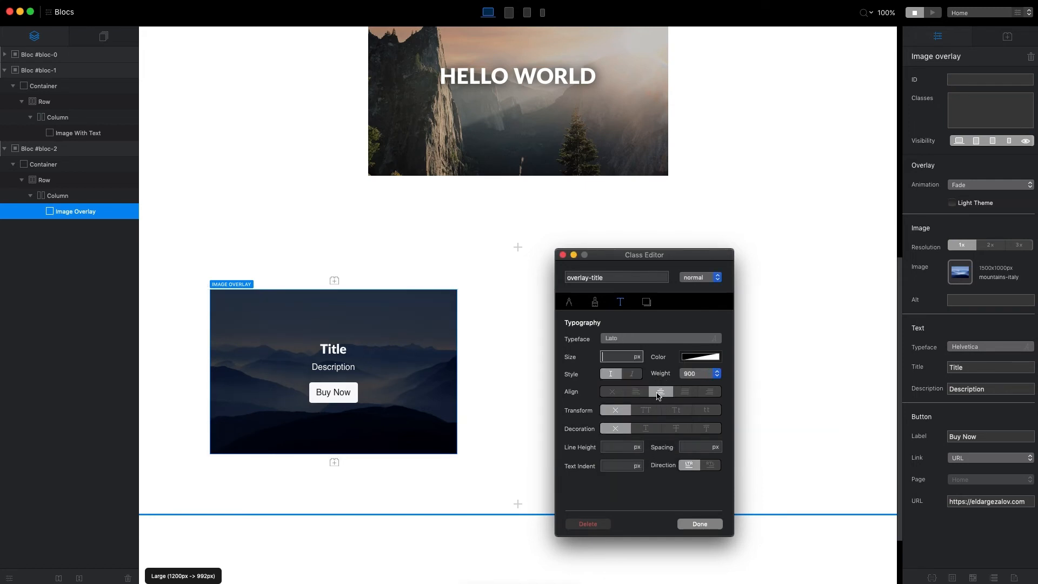
{"action": "left_click", "coordinate": [635, 392]}
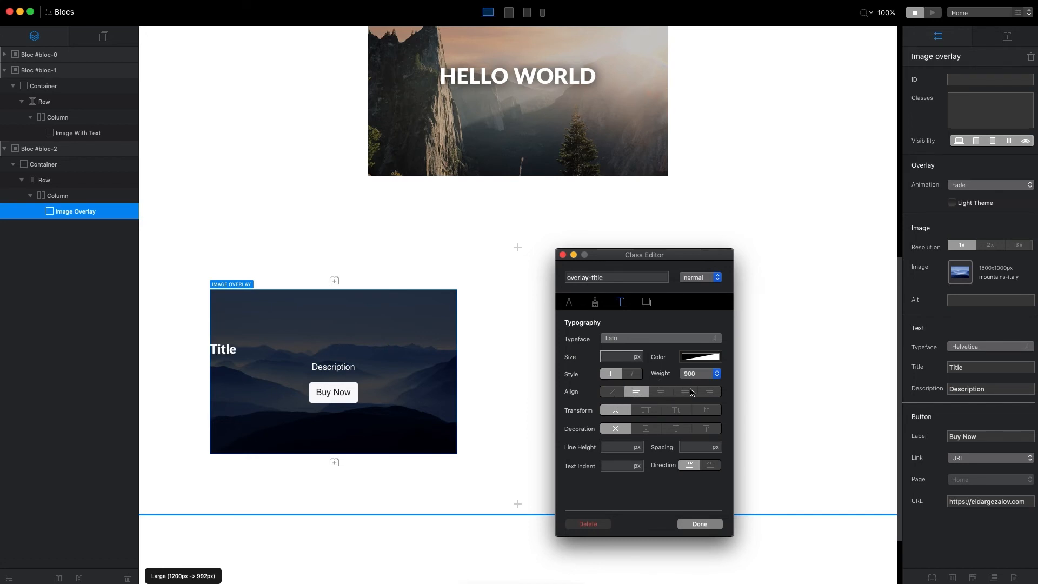
{"action": "left_click", "coordinate": [660, 391]}
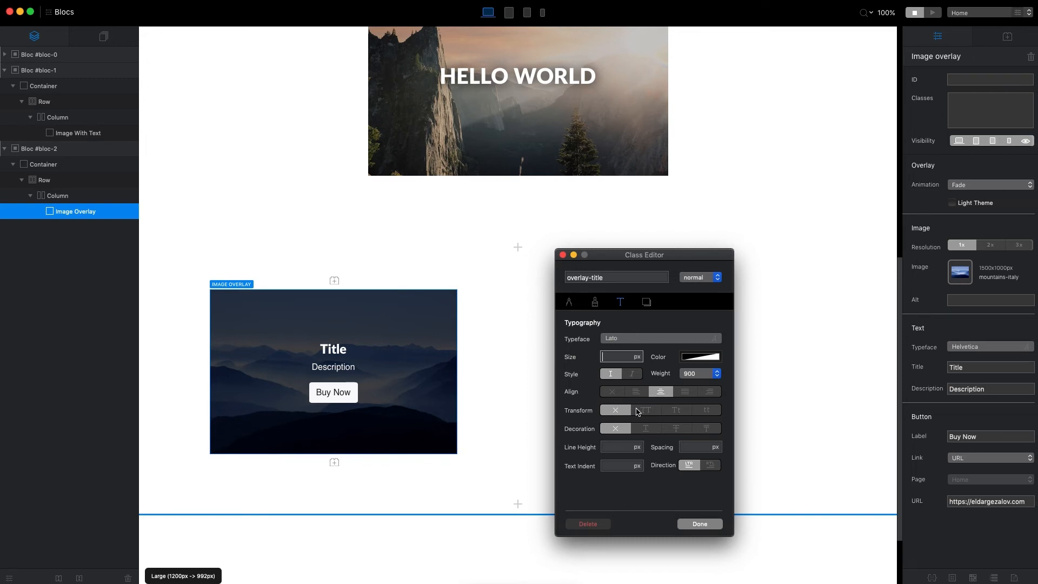
{"action": "left_click", "coordinate": [645, 409]}
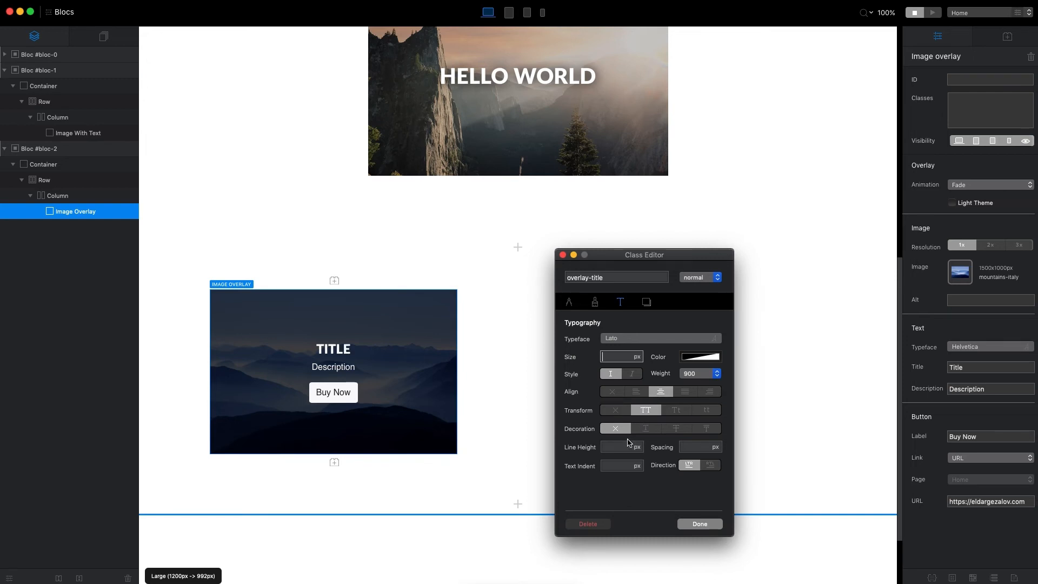
{"action": "type", "text": "2"}
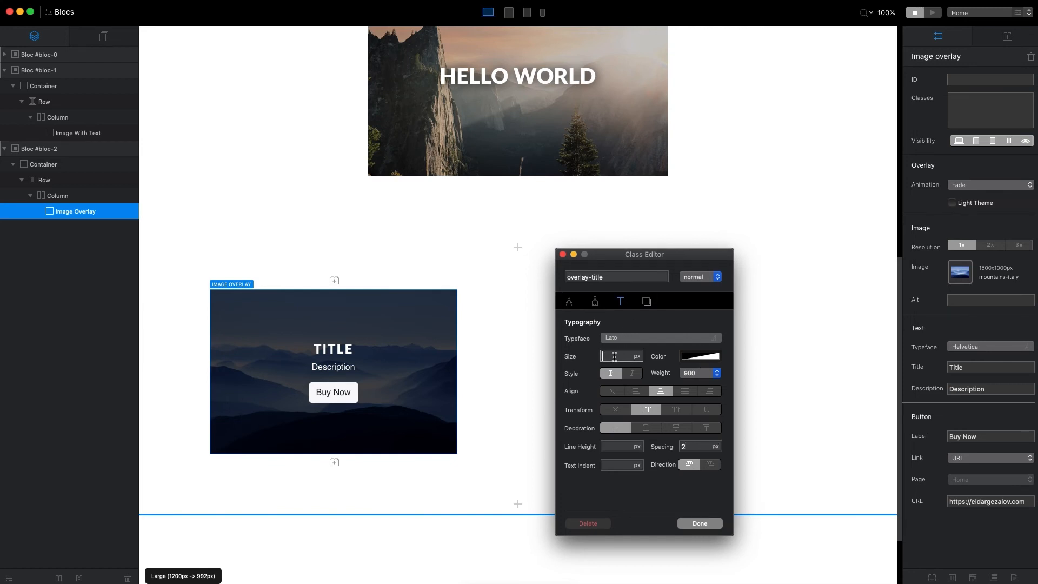
{"action": "type", "text": "50"}
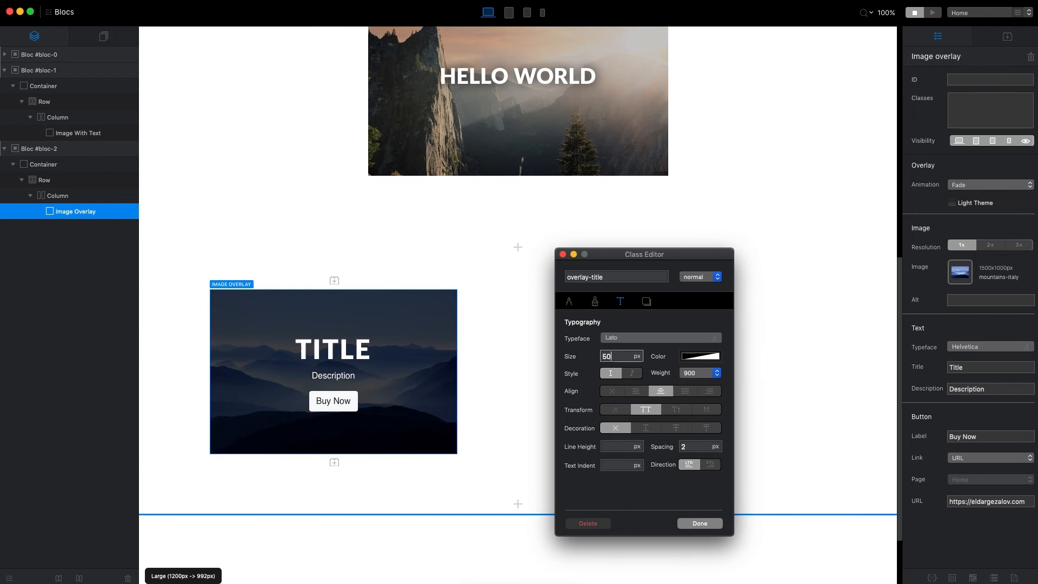
{"action": "mouse_move", "coordinate": [509, 13]}
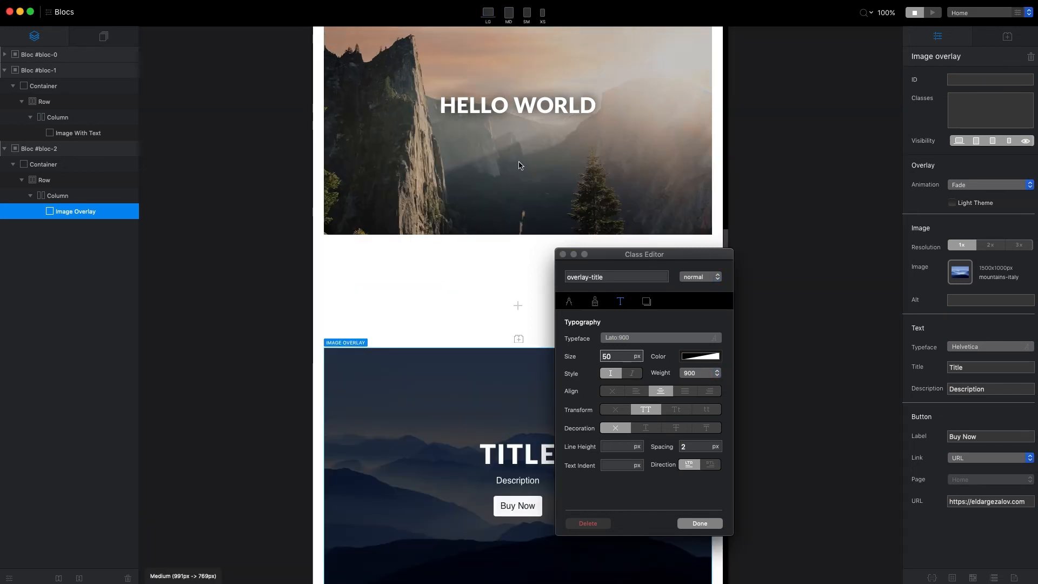
Set the overlay-title class size to 30 at the MD breakpoint.
{"action": "left_click_drag", "start_coordinate": [643, 254], "coordinate": [815, 212]}
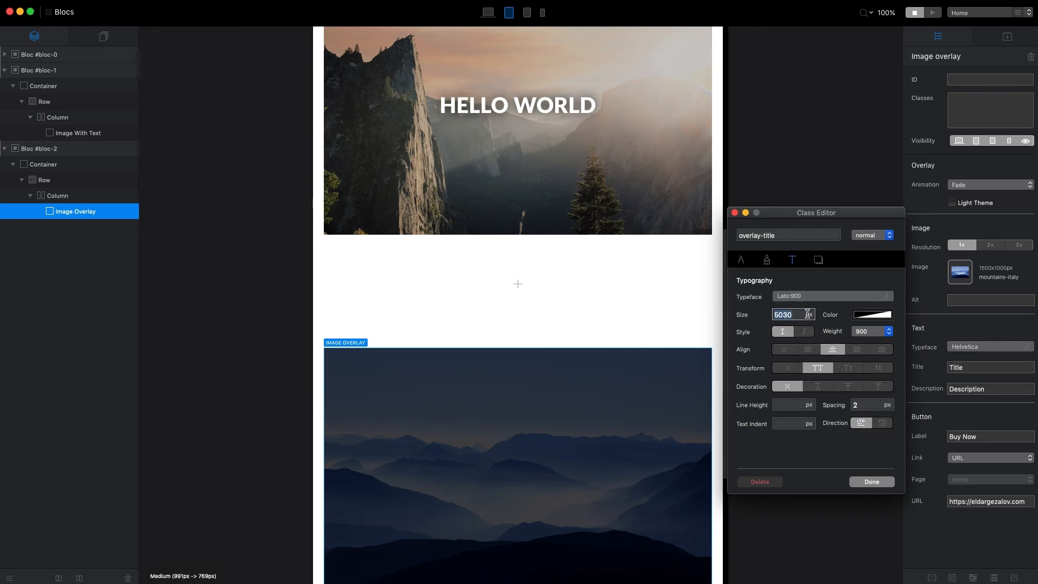
{"action": "type", "text": "30"}
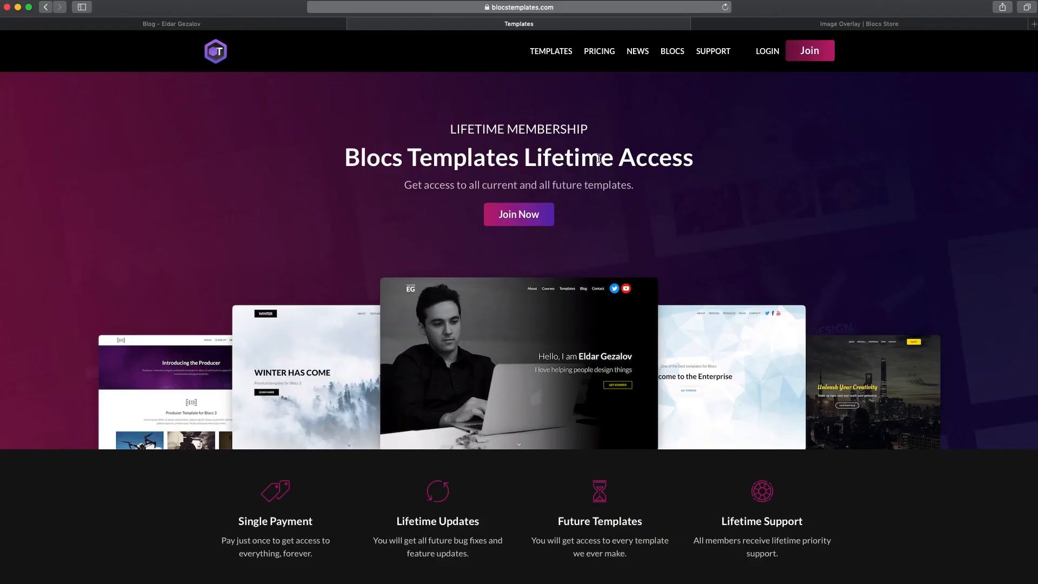
Switch to the Blocs Store page featuring the $15 Image Overlay bric.
{"action": "left_click", "coordinate": [859, 23]}
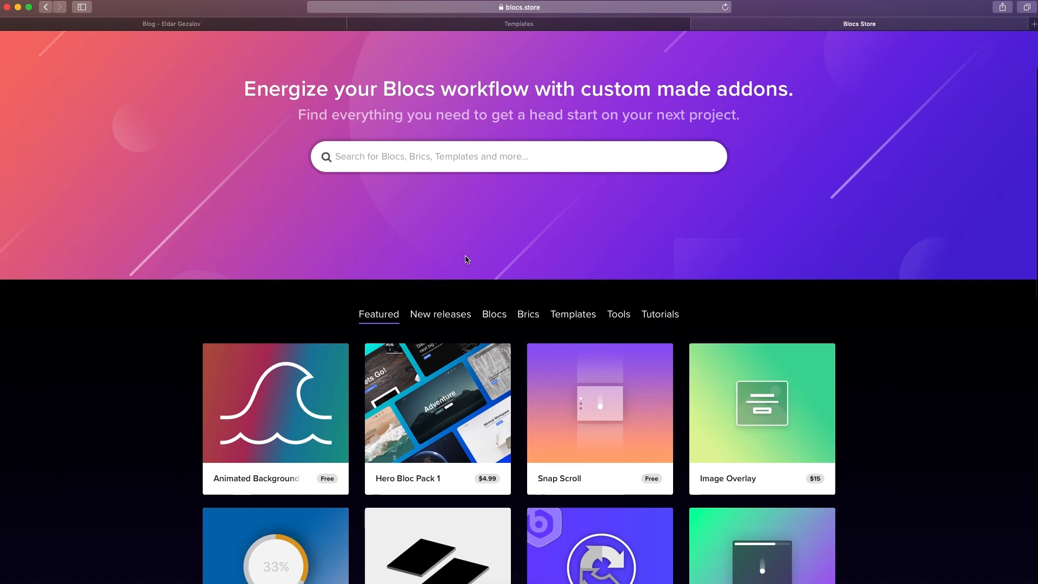
Scroll the featured addons and open the $99 Mastering Blocs 3 product details.
{"action": "scroll", "scroll_direction": "down", "scroll_amount": 3}
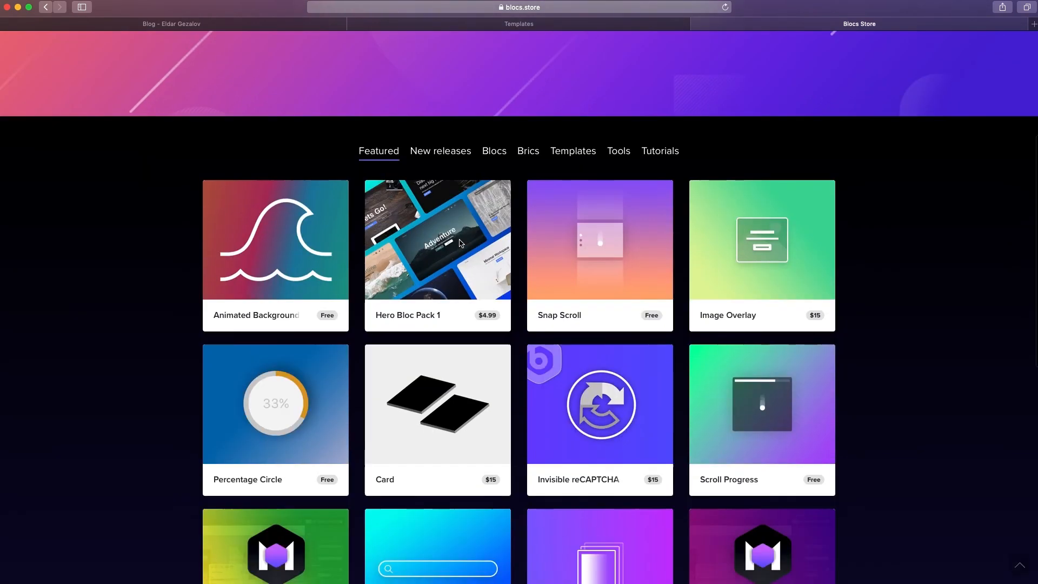
{"action": "scroll", "scroll_direction": "down", "scroll_amount": 3}
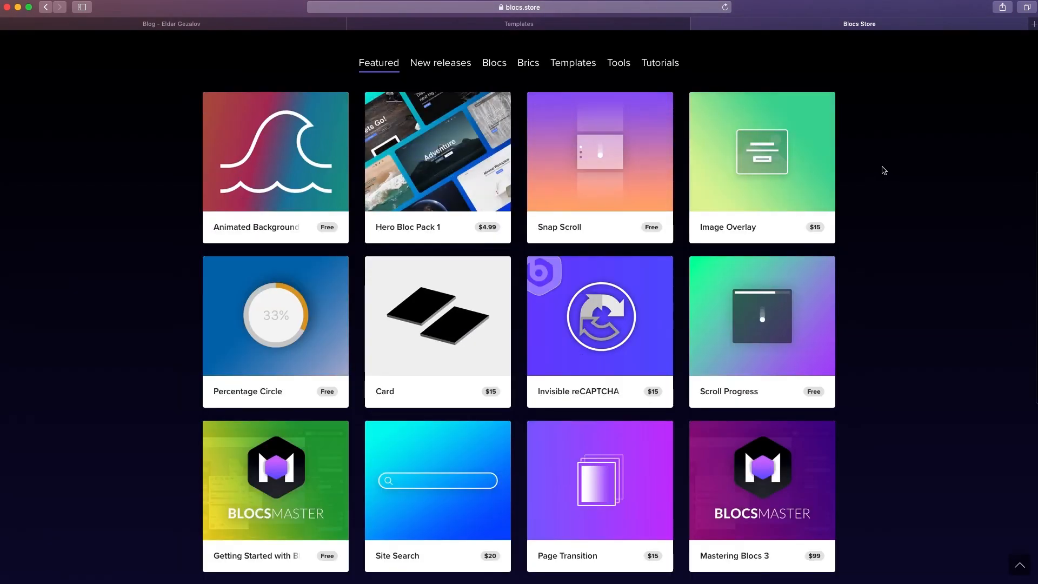
{"action": "scroll", "scroll_direction": "down", "scroll_amount": 3}
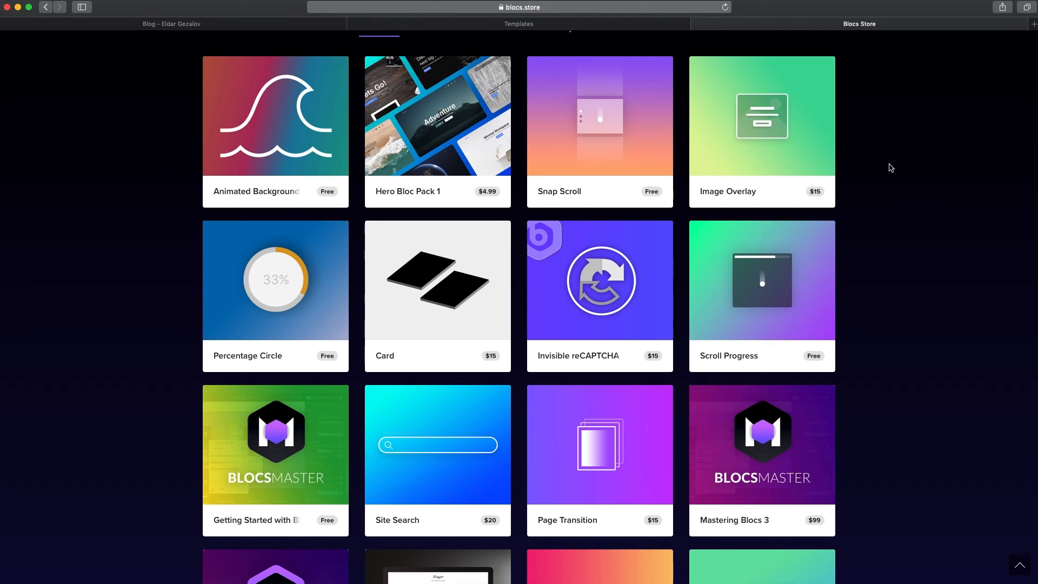
{"action": "mouse_move", "coordinate": [788, 434]}
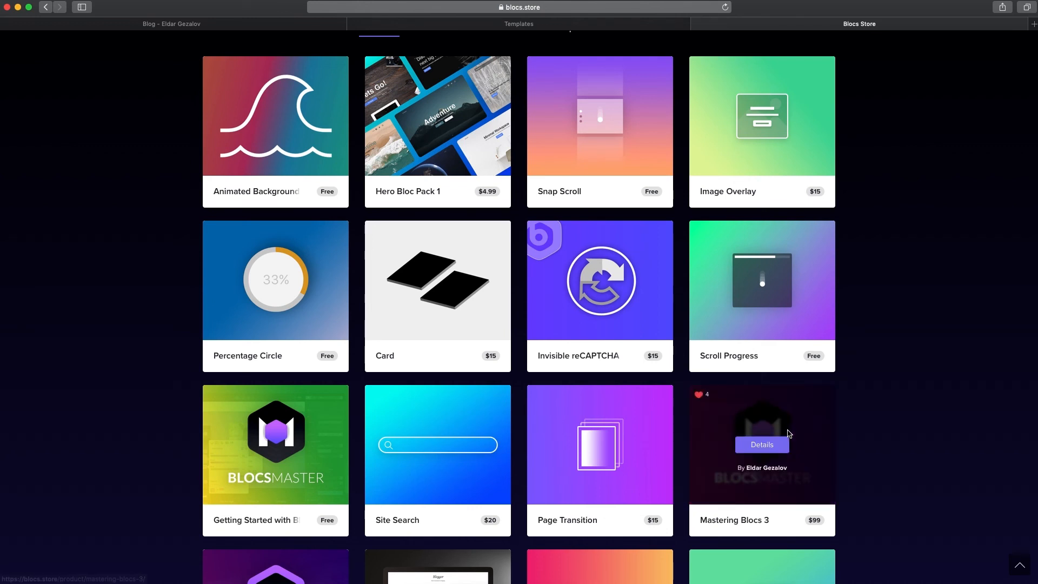
{"action": "left_click", "coordinate": [761, 444]}
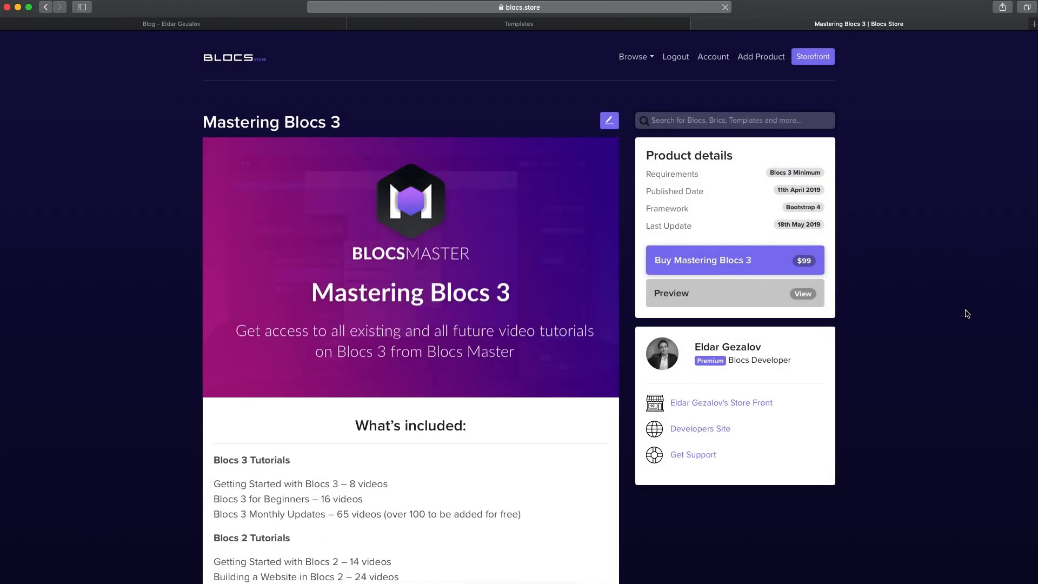